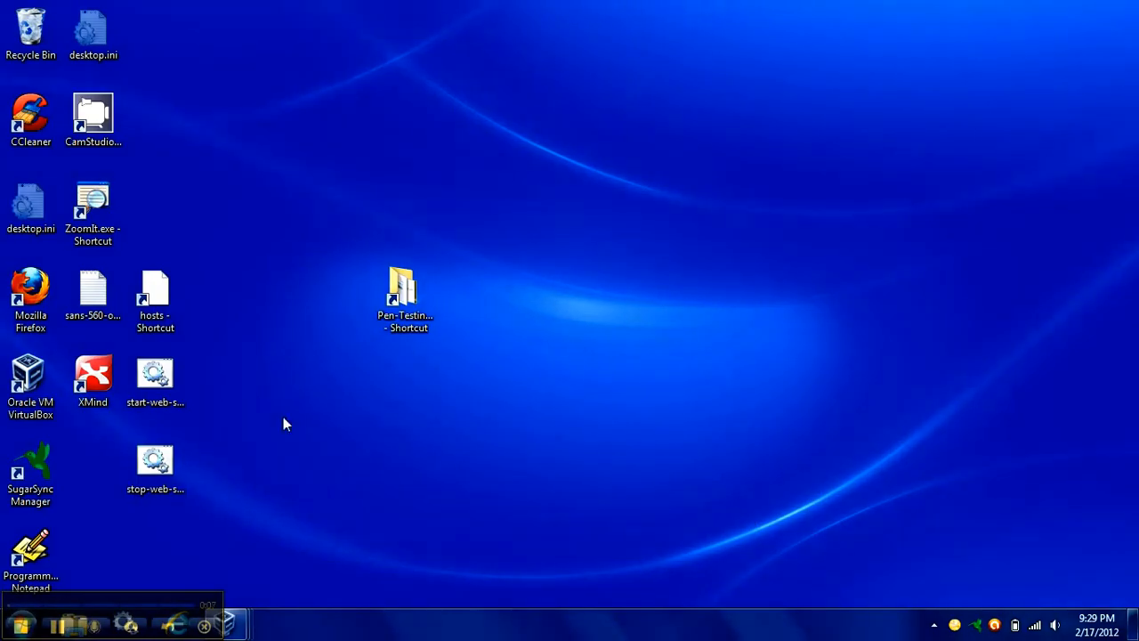
mouse_move(233, 623)
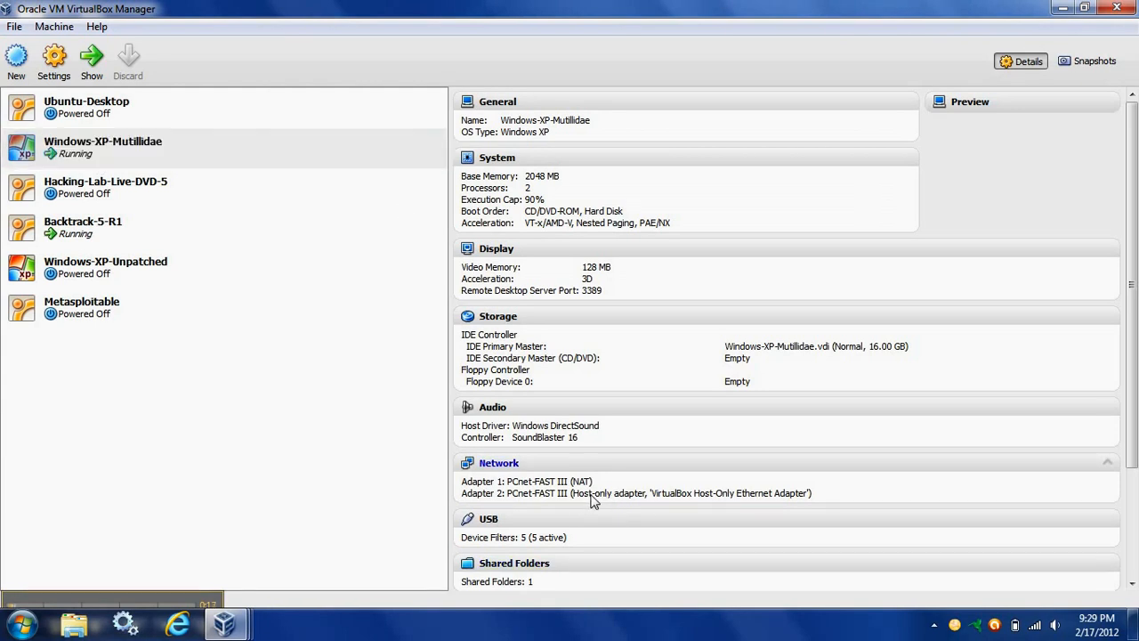
mouse_move(691, 502)
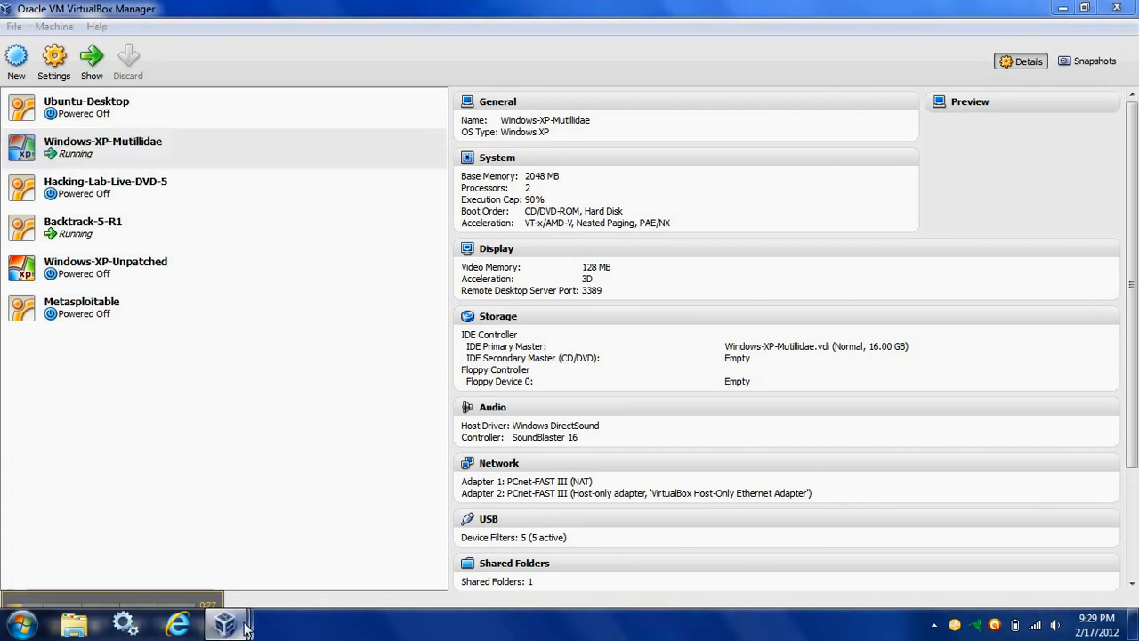
Step: Launch Firefox in the XP VM, search Google for 'xampp windows' and open the Apache Friends result
click(225, 619)
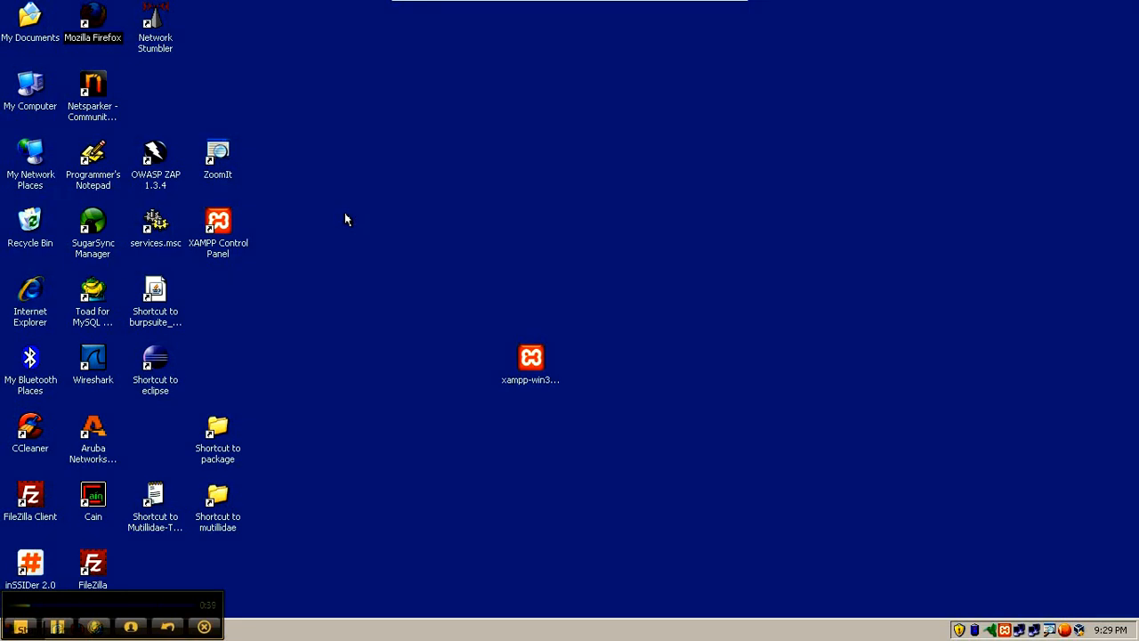
double_click(87, 20)
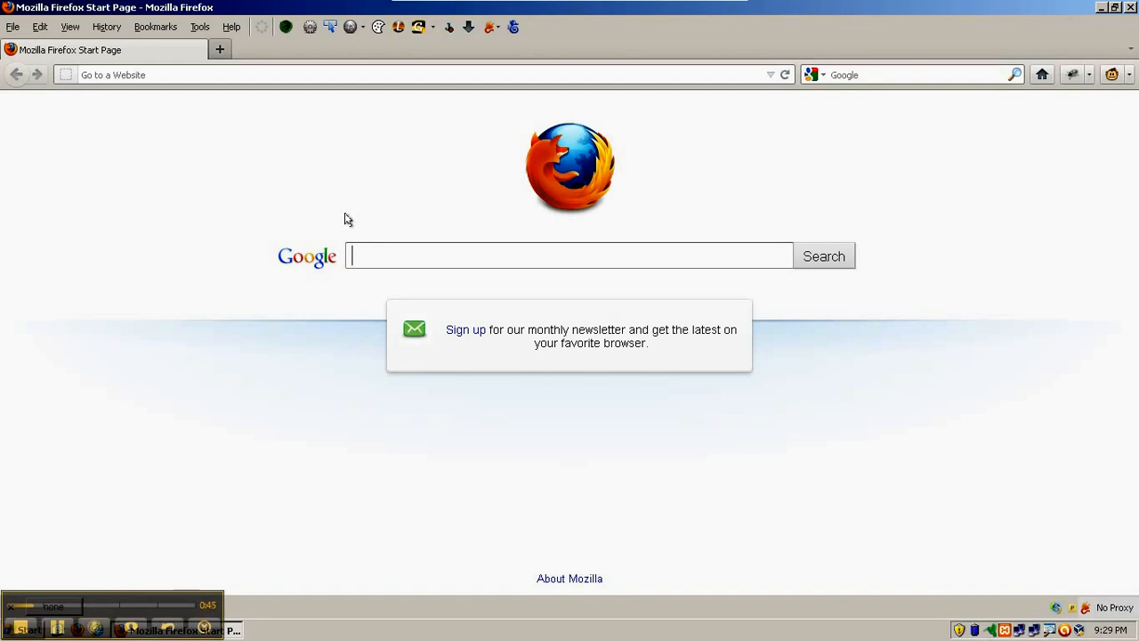
text(xampp)
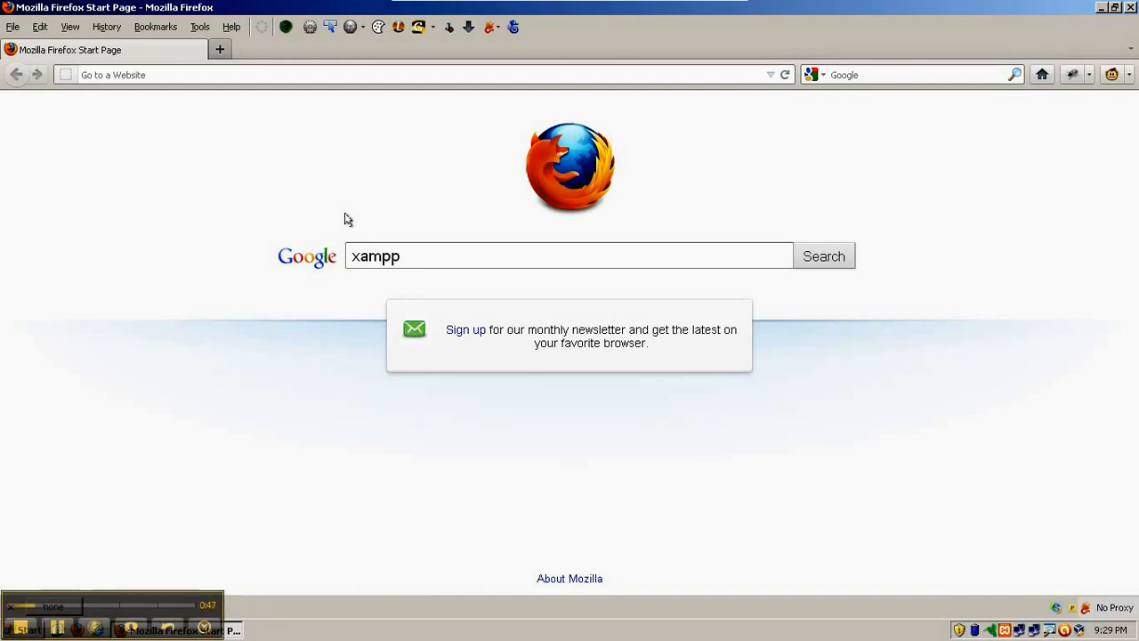
text(windows)
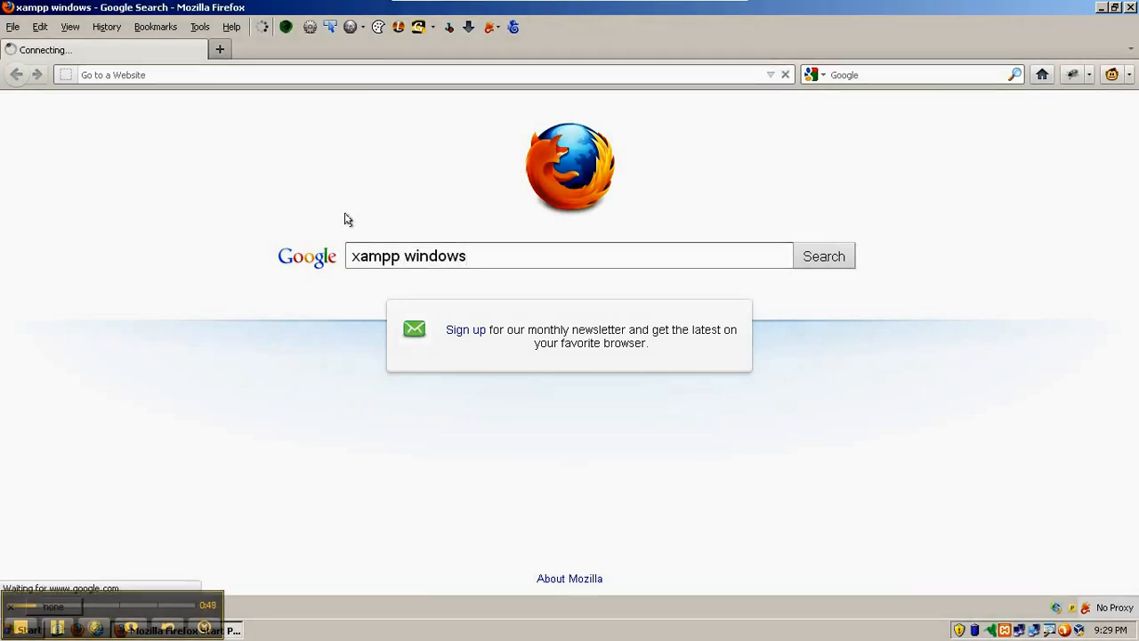
click(823, 256)
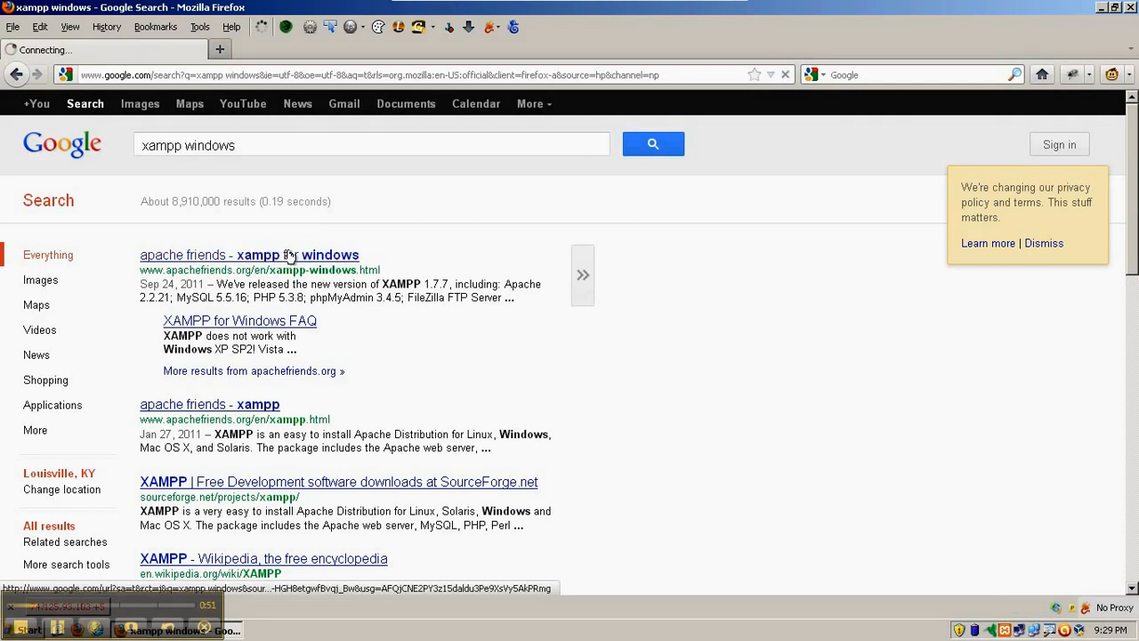
click(249, 255)
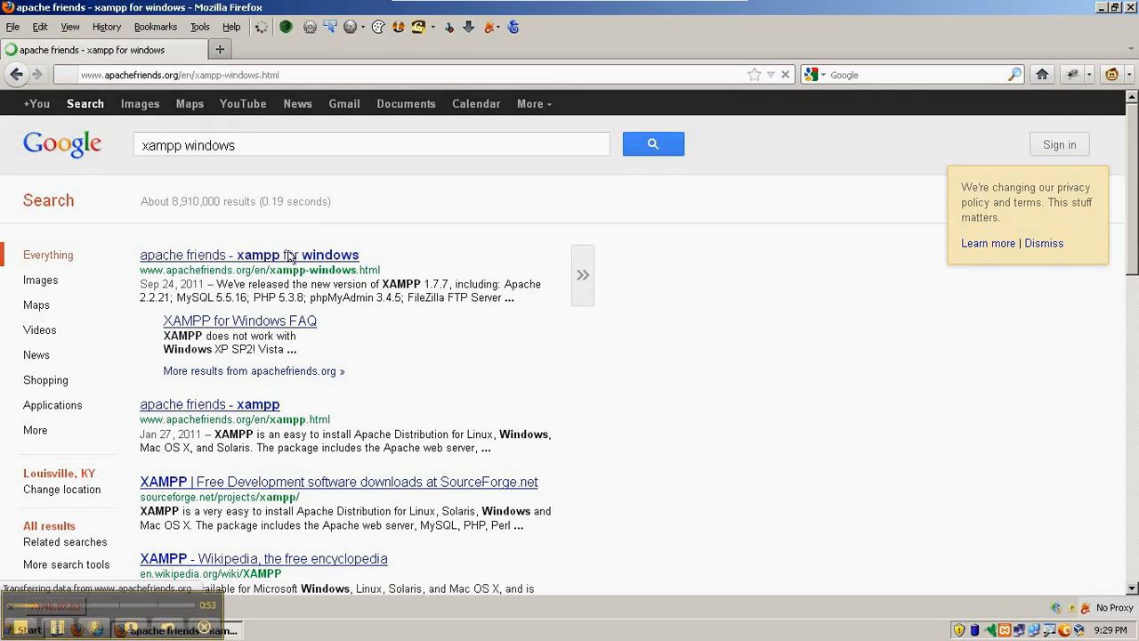
Step: Download the XAMPP 1.7.7 Windows installer from Apache Friends and run it past the security warning
click(249, 254)
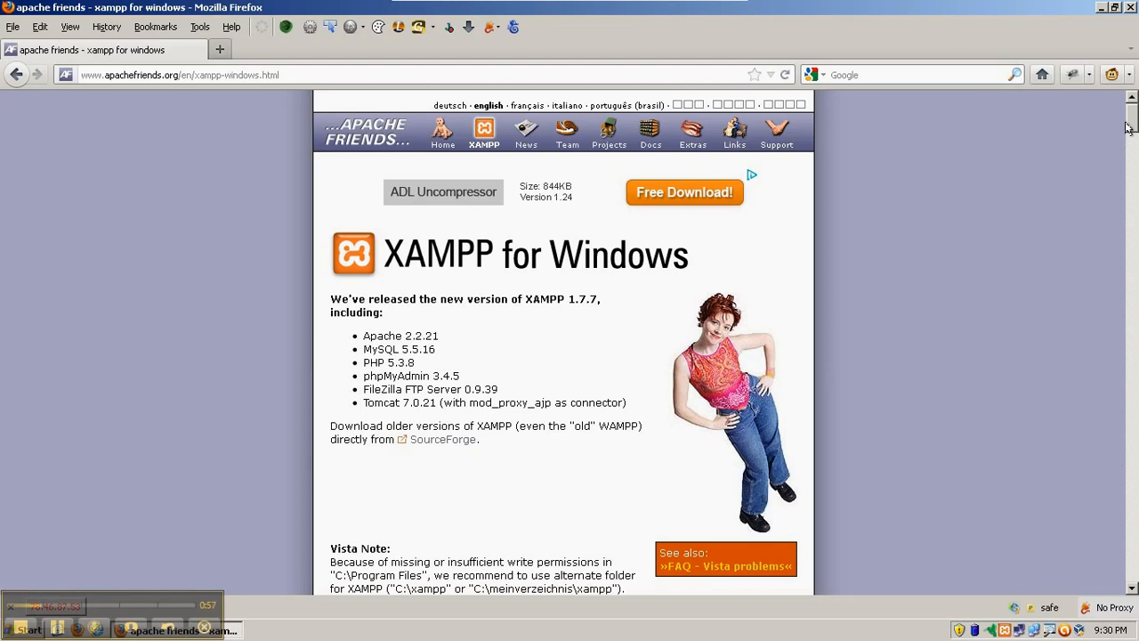
scroll(down, 3)
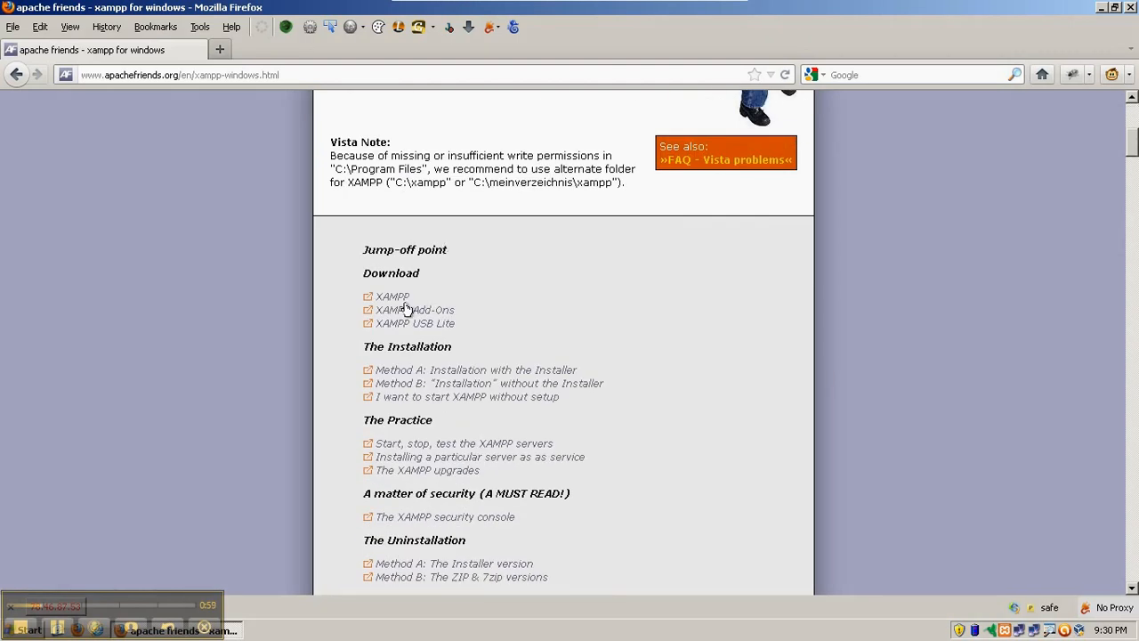
click(392, 296)
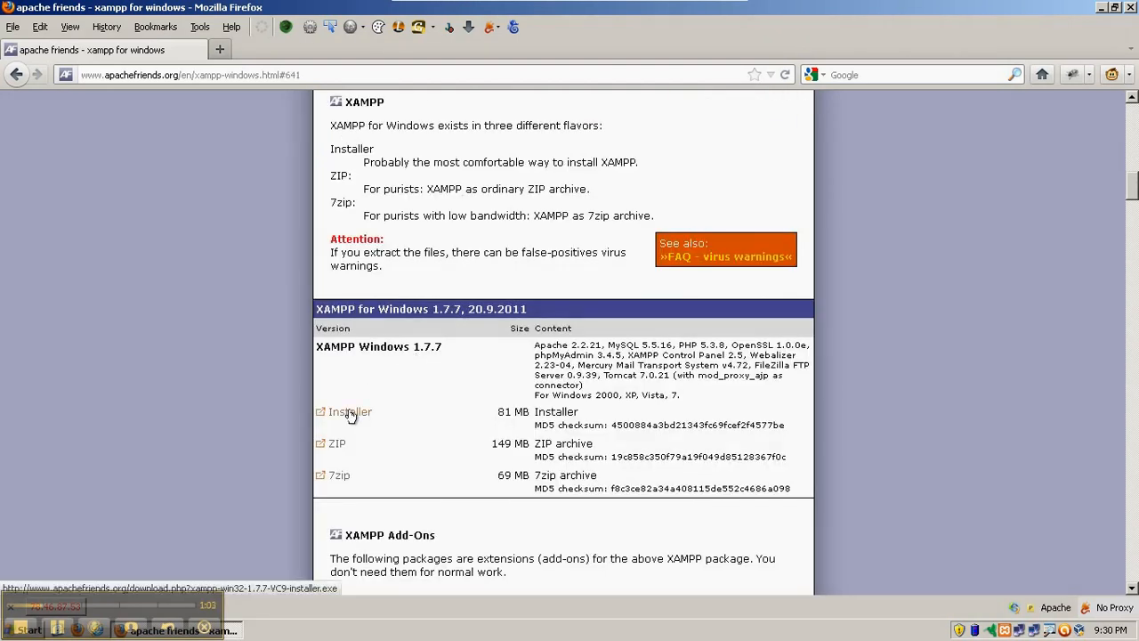
mouse_move(342, 470)
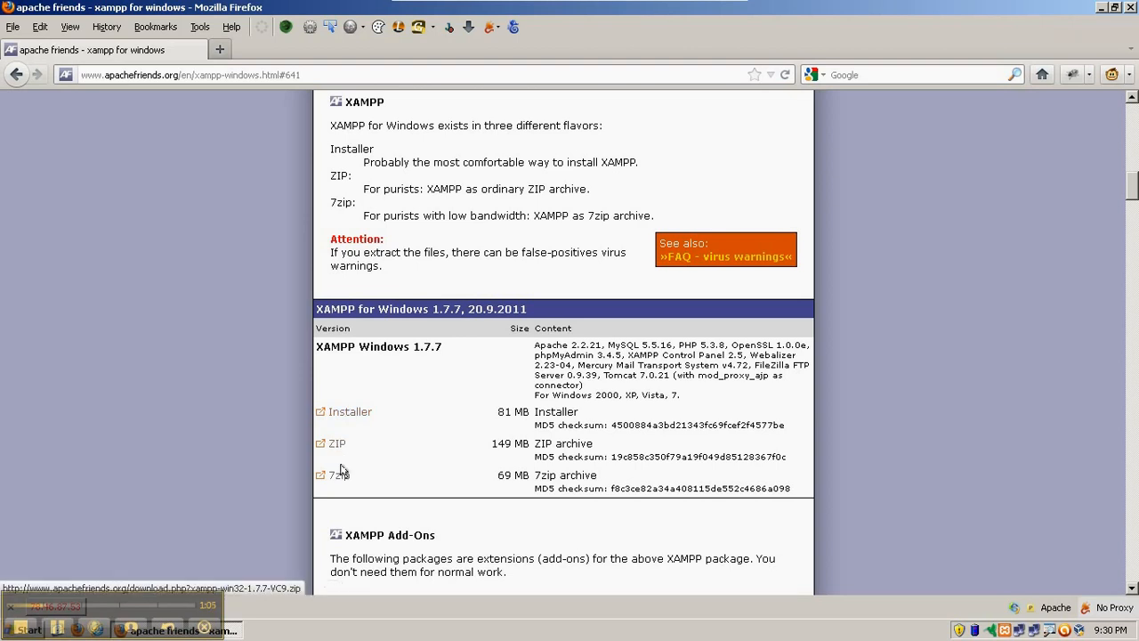
mouse_move(356, 420)
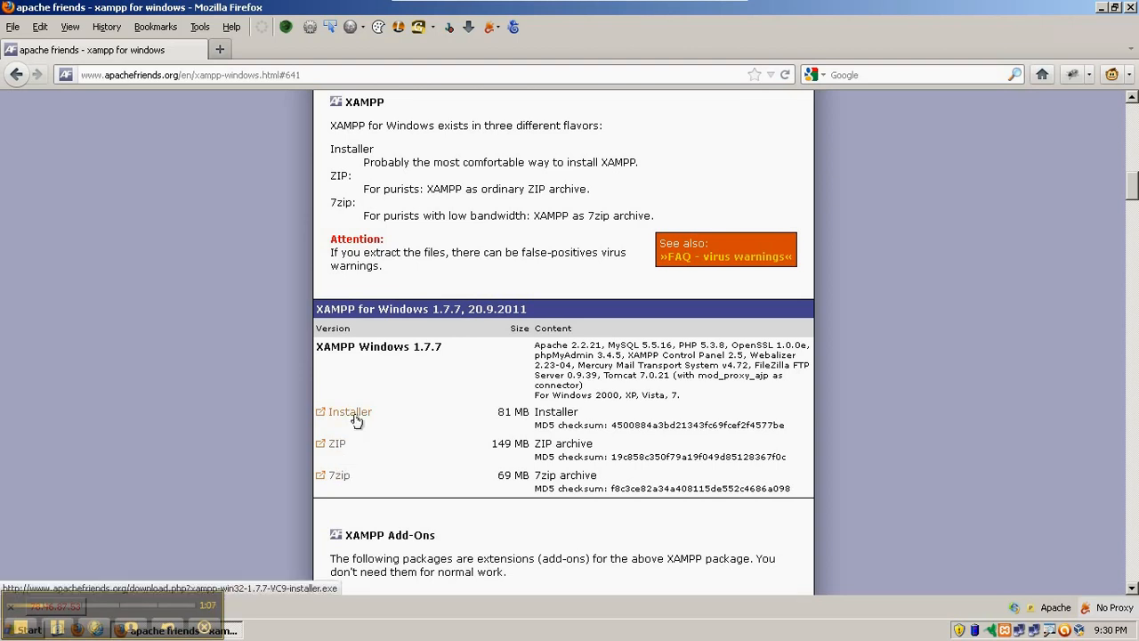
mouse_move(345, 414)
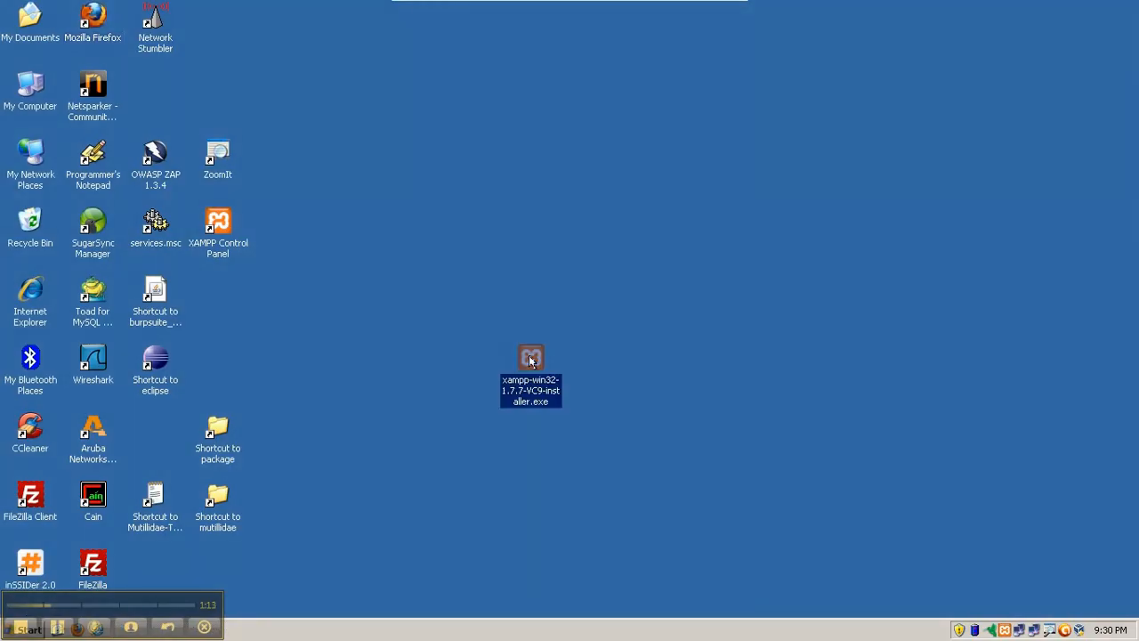
double_click(530, 358)
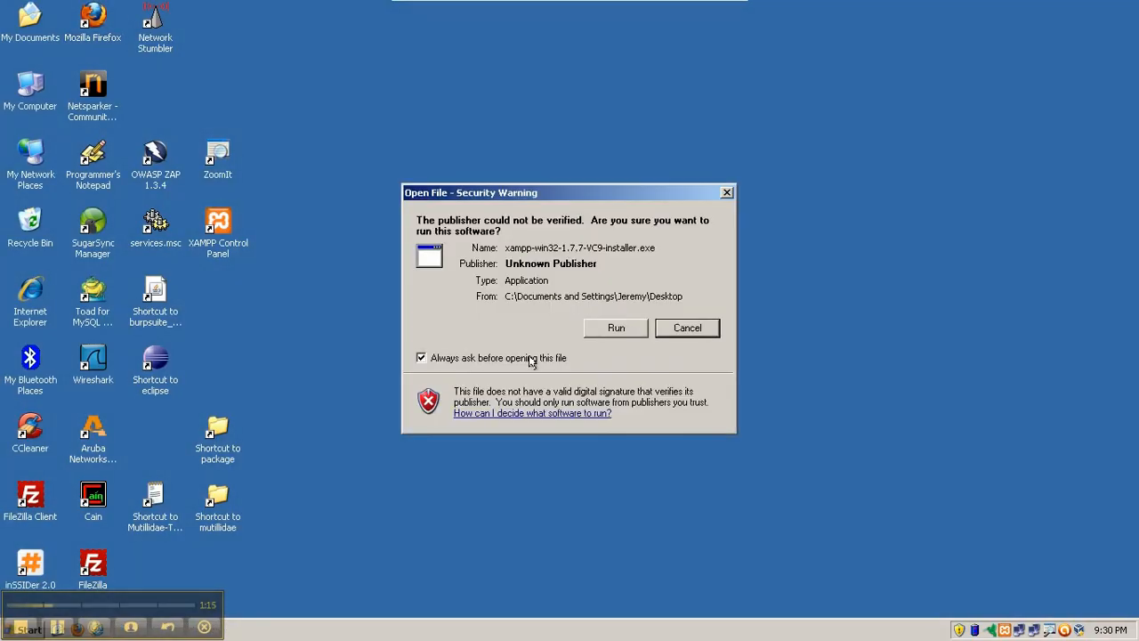
click(688, 327)
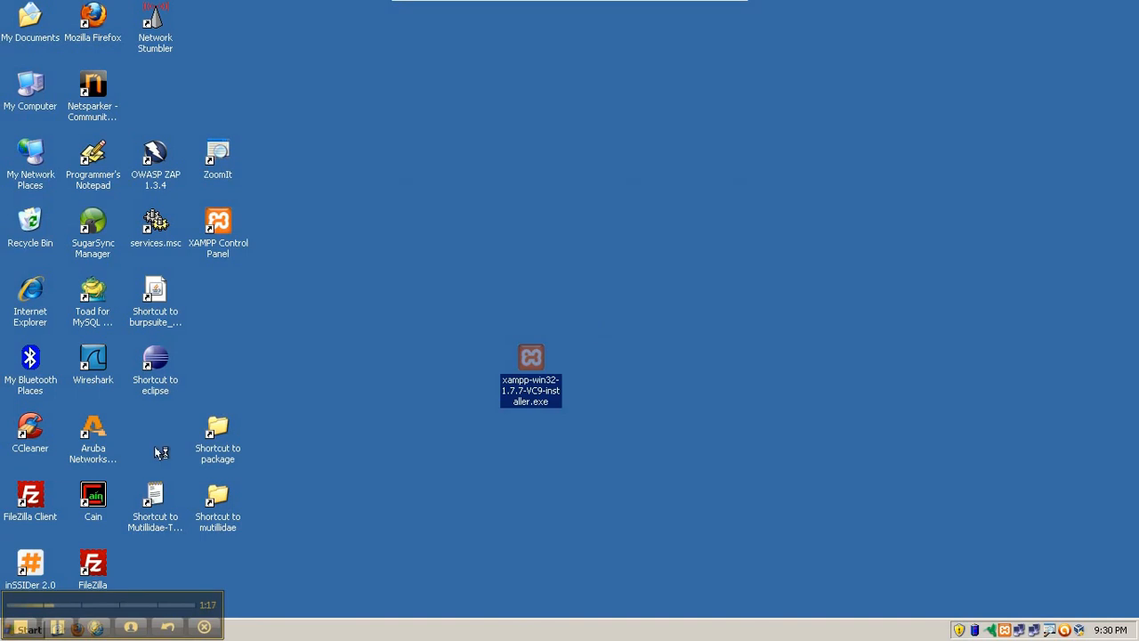
Step: Step through the wizard keeping c:\xampp as destination and install Apache as a Windows service
double_click(531, 352)
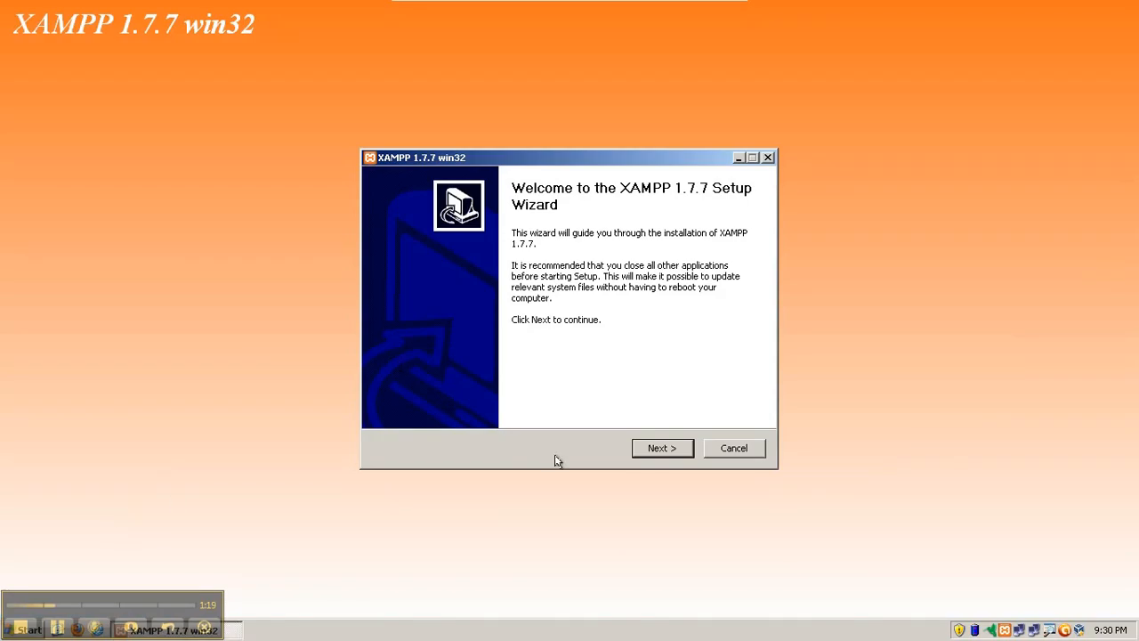
click(662, 449)
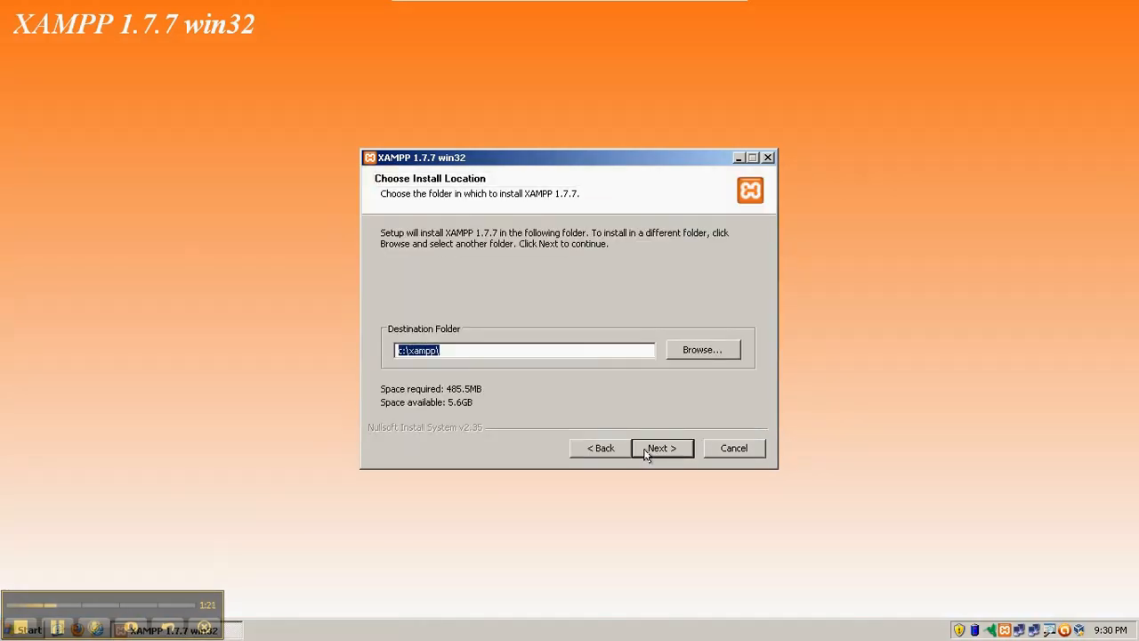
mouse_move(502, 352)
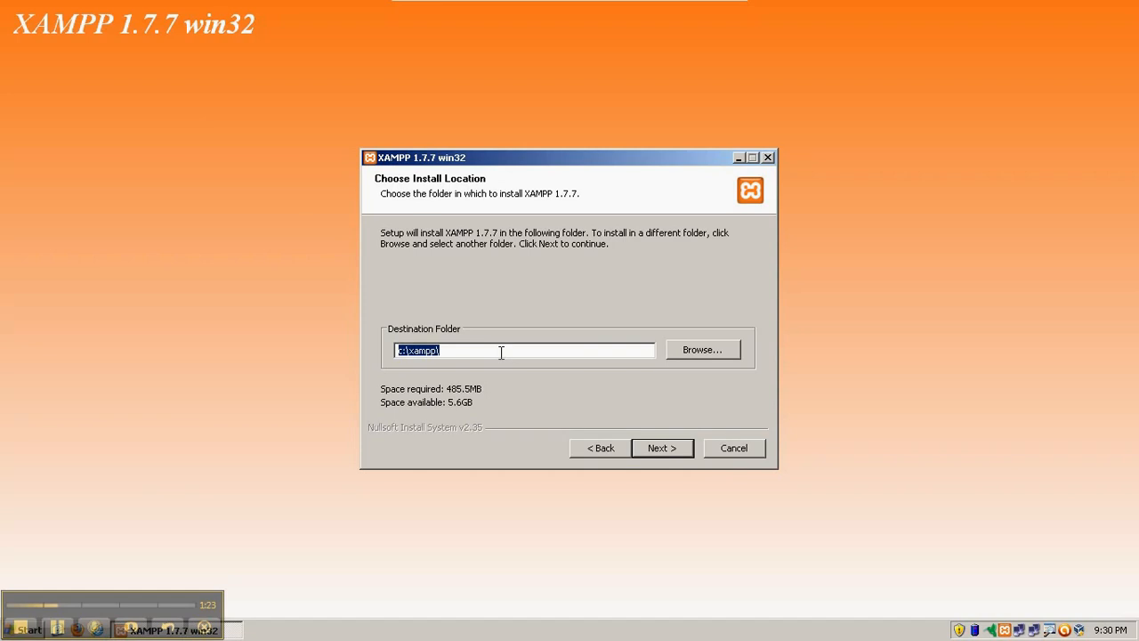
click(663, 448)
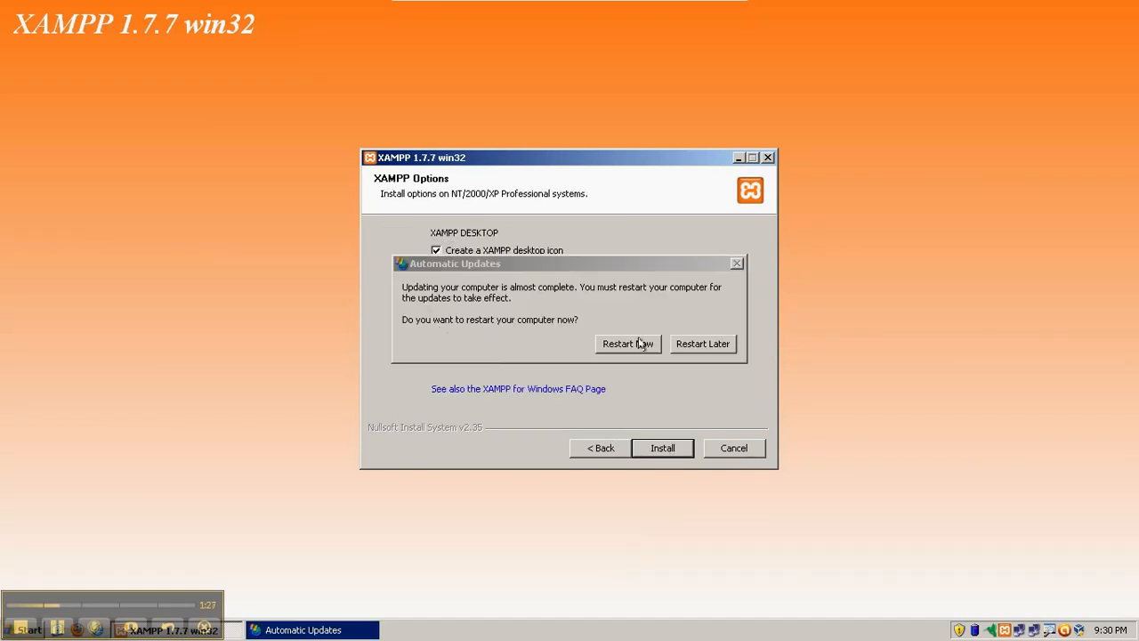
click(703, 344)
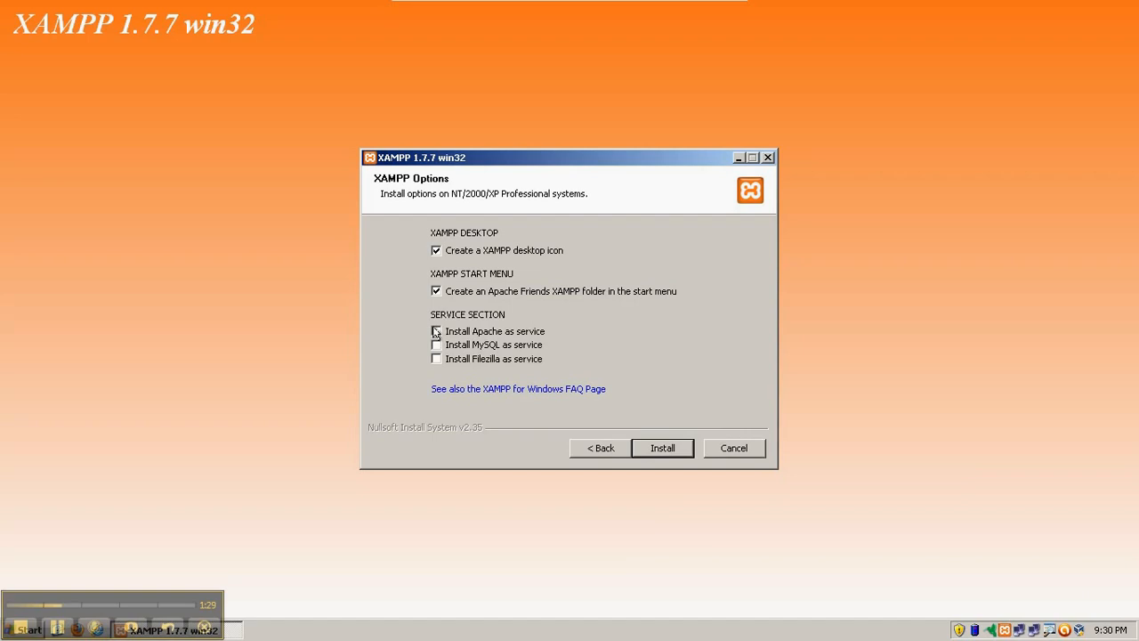
click(434, 345)
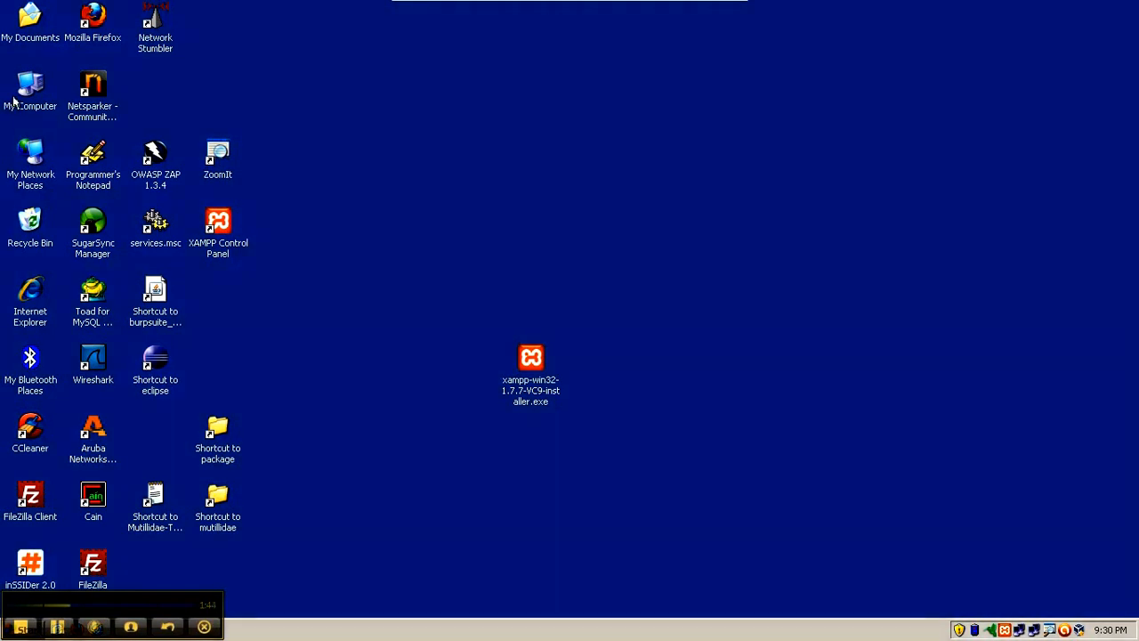
Step: Manage My Computer and select the Apache2.2 service in the Services list to check its status
right_click(30, 86)
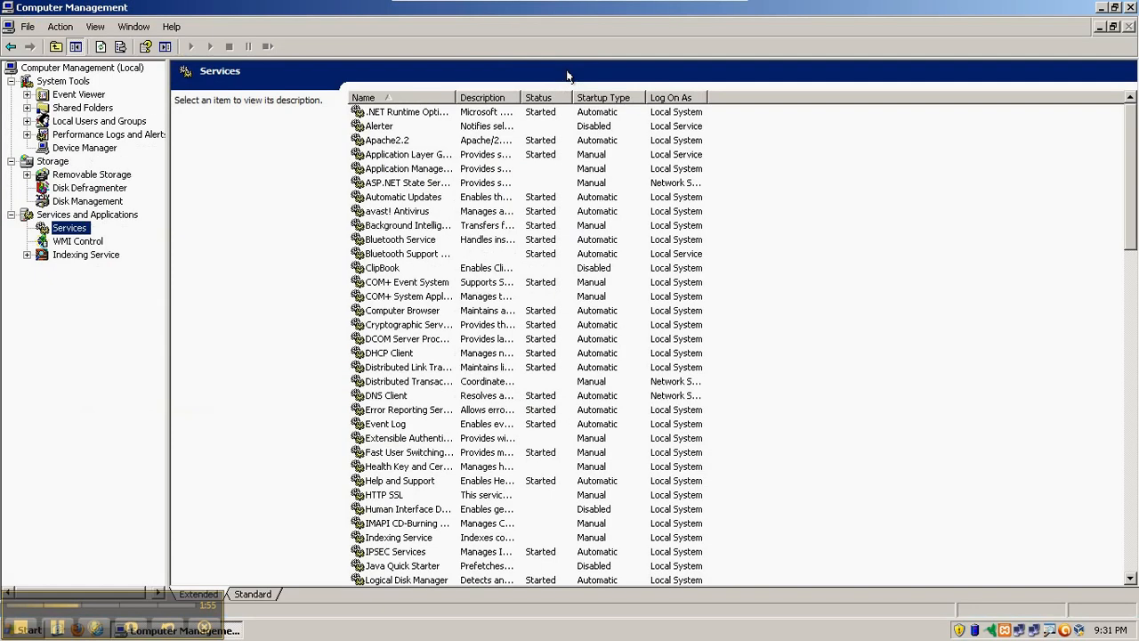
click(388, 139)
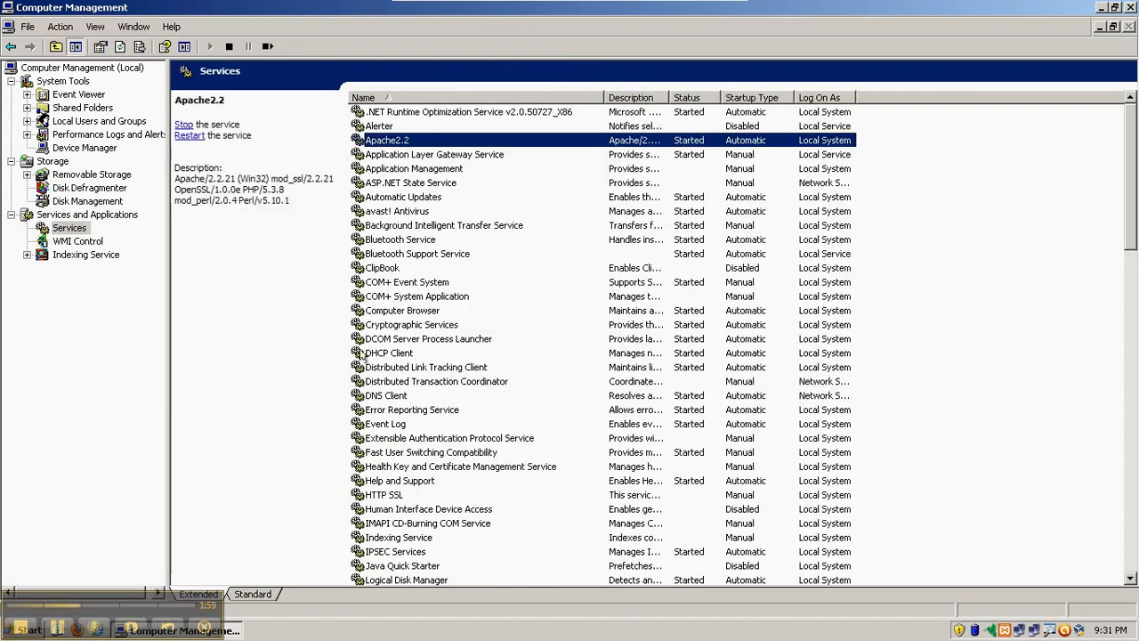
mouse_move(690, 426)
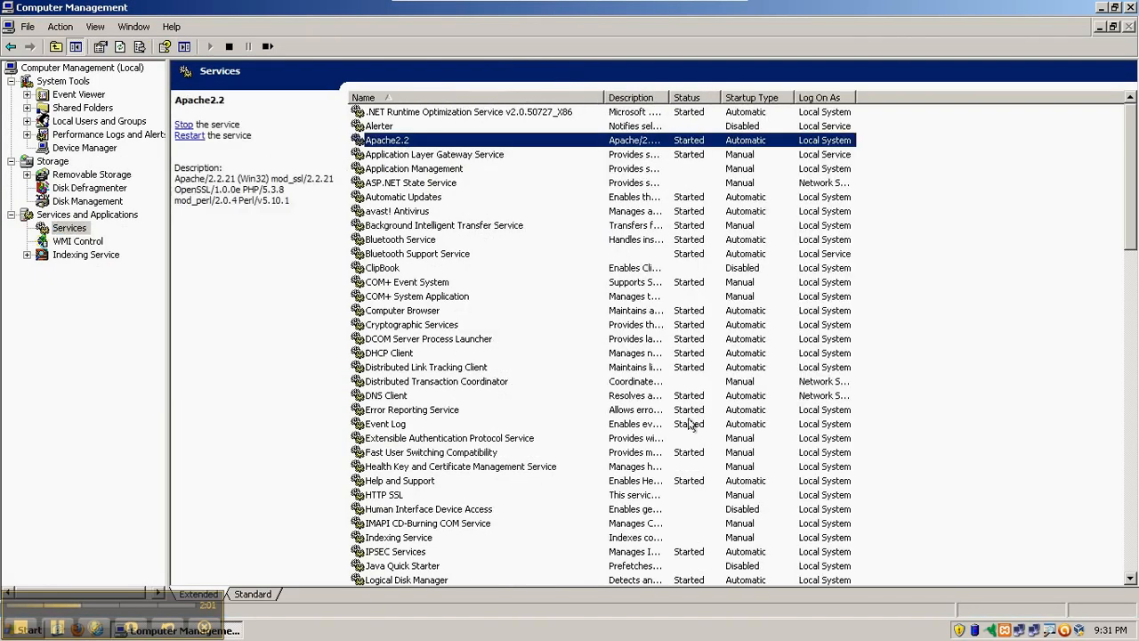
scroll(down, 3)
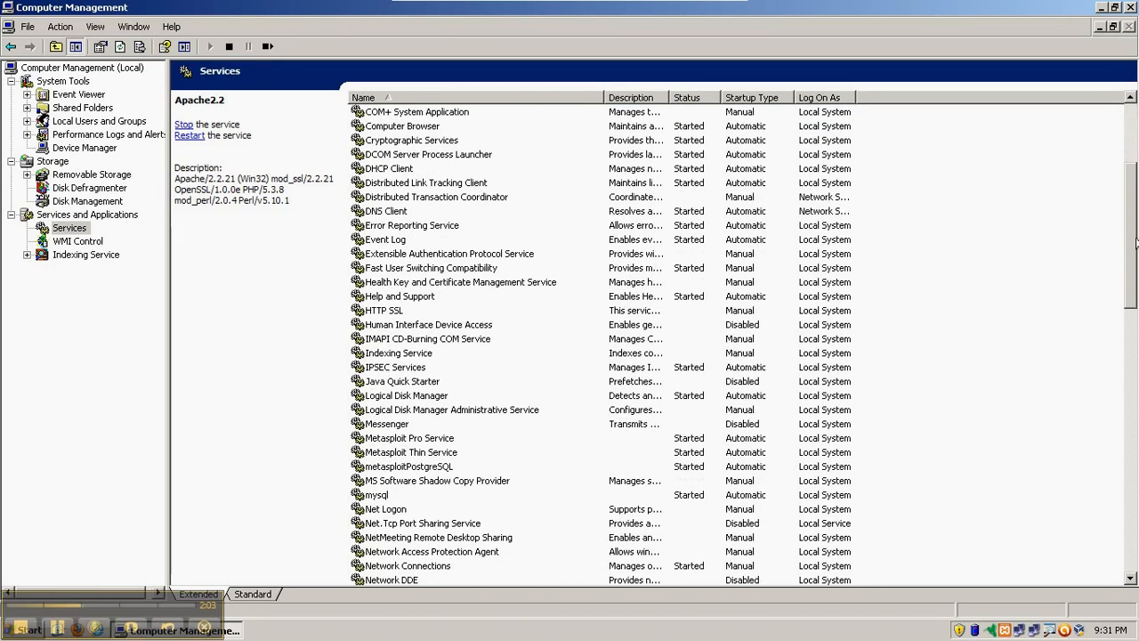
click(375, 495)
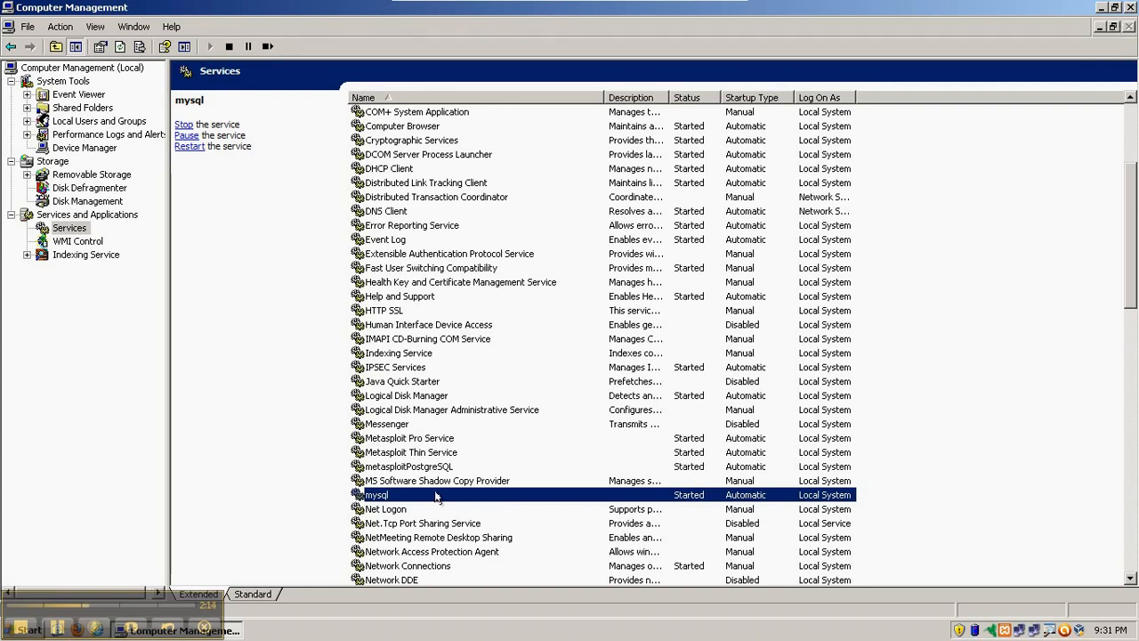
mouse_move(746, 497)
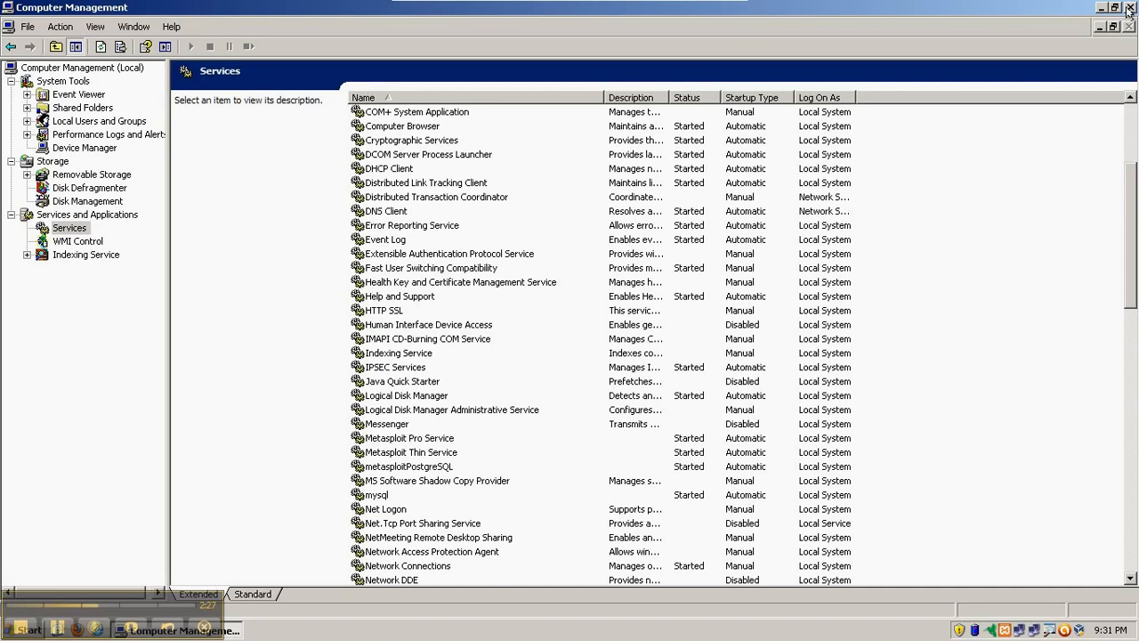
click(1130, 7)
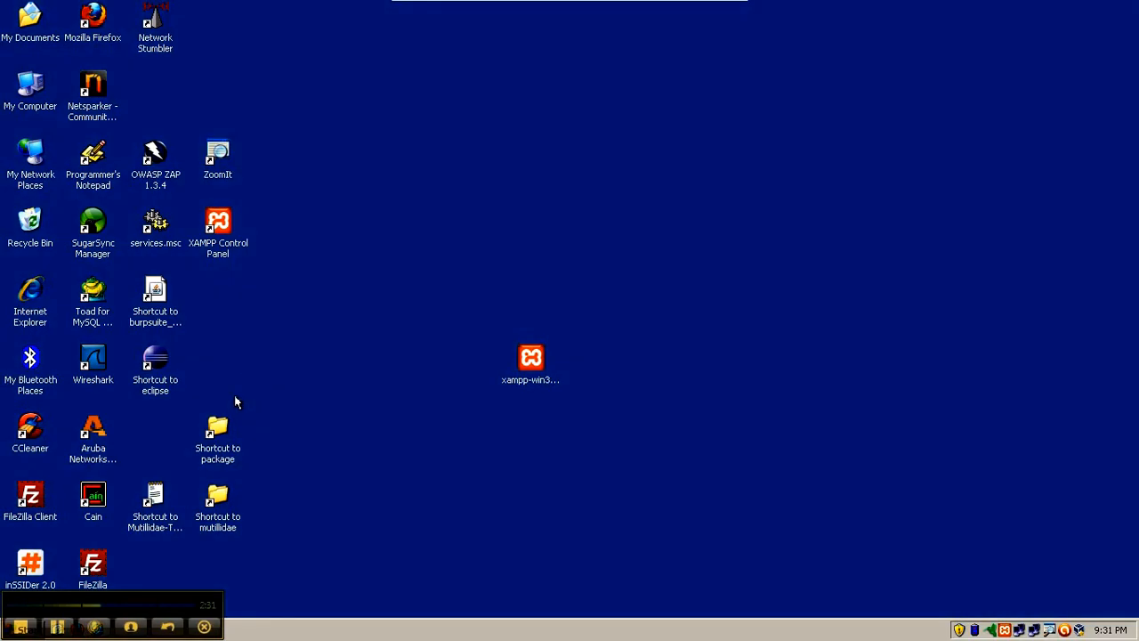
double_click(29, 85)
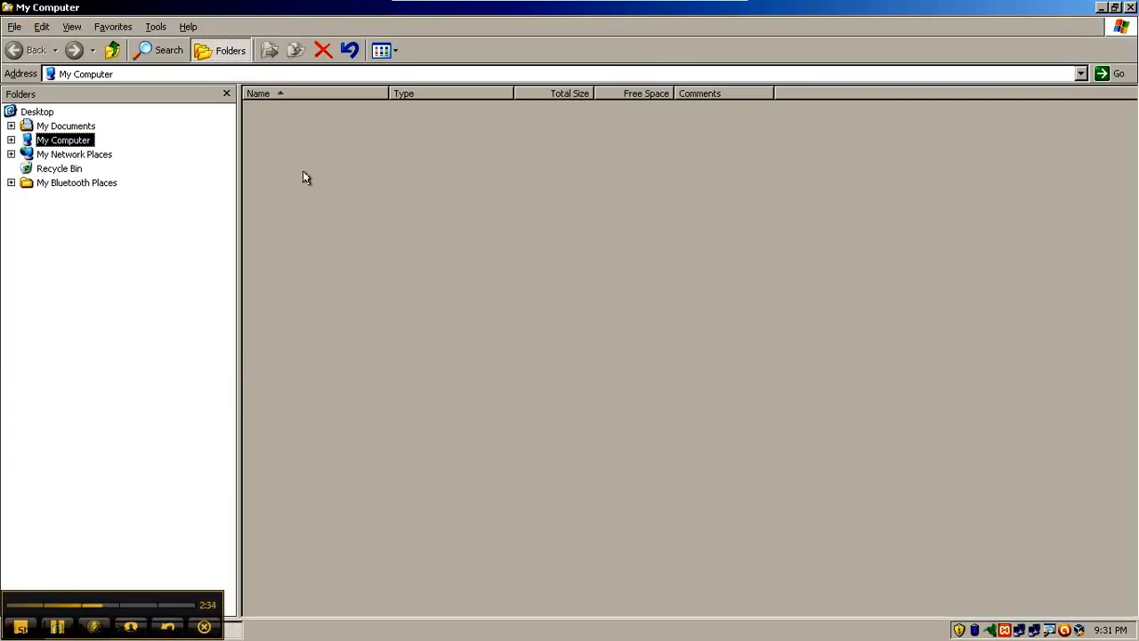
click(11, 139)
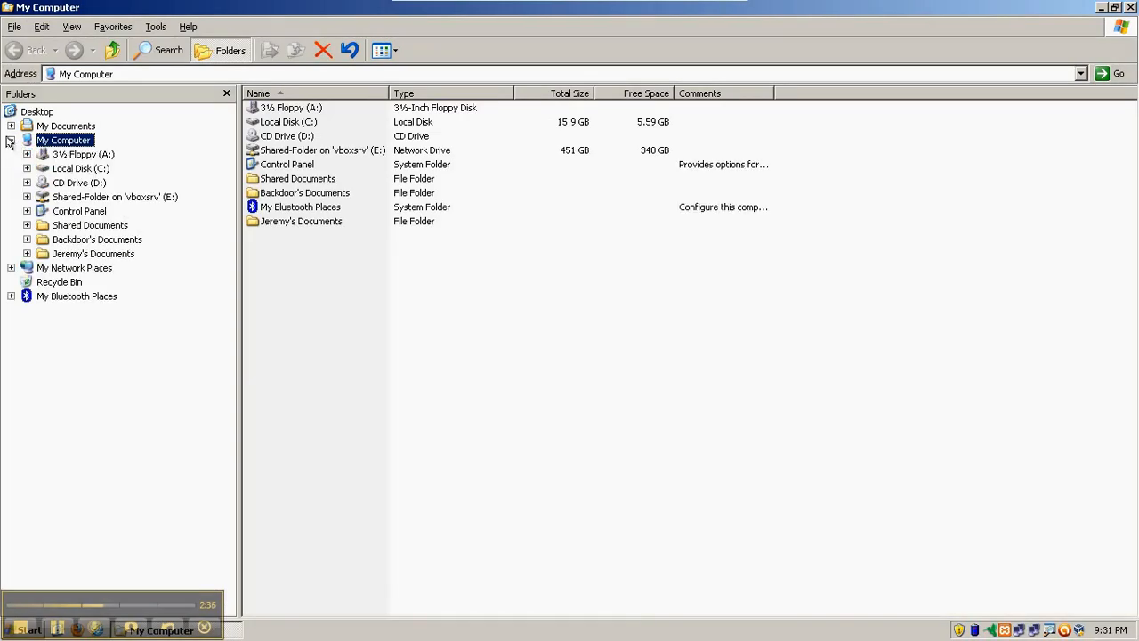
double_click(79, 167)
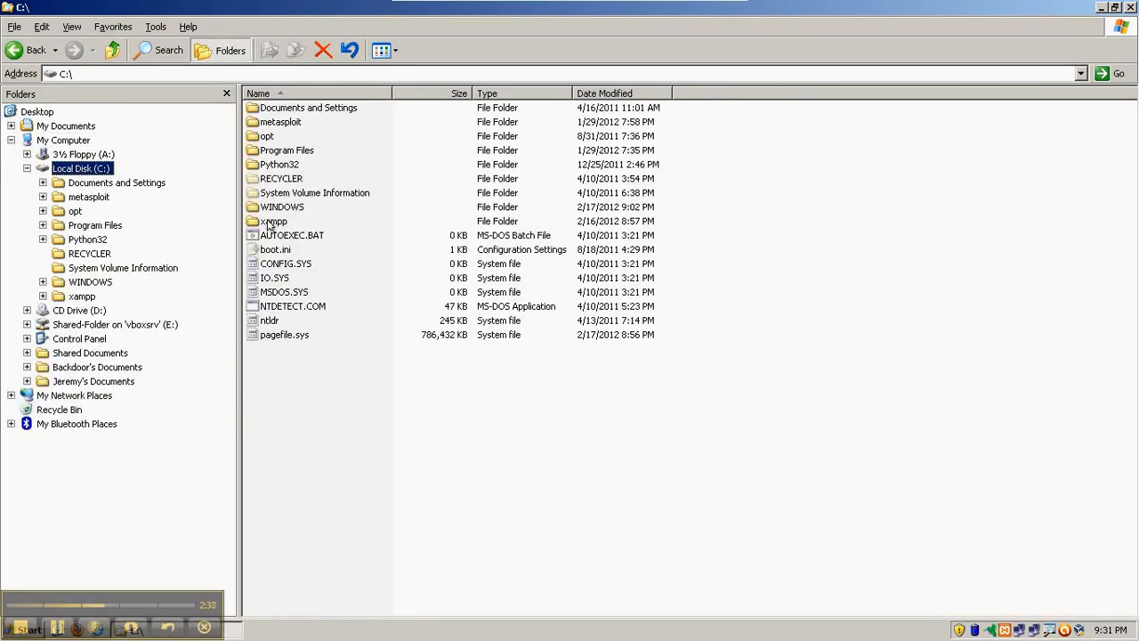
double_click(274, 220)
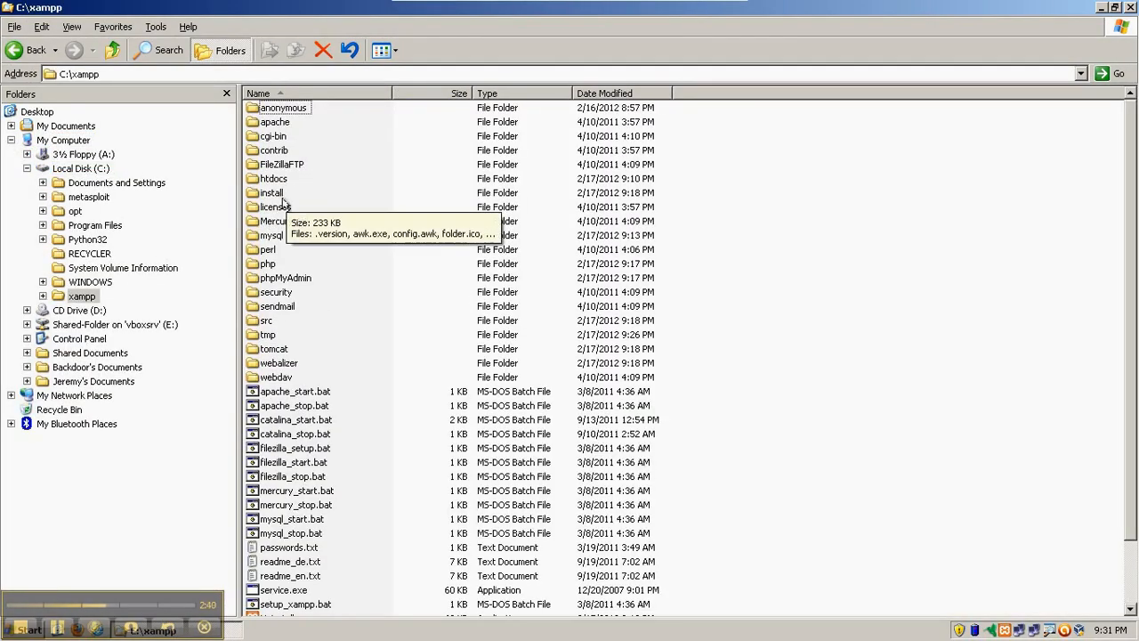
click(272, 178)
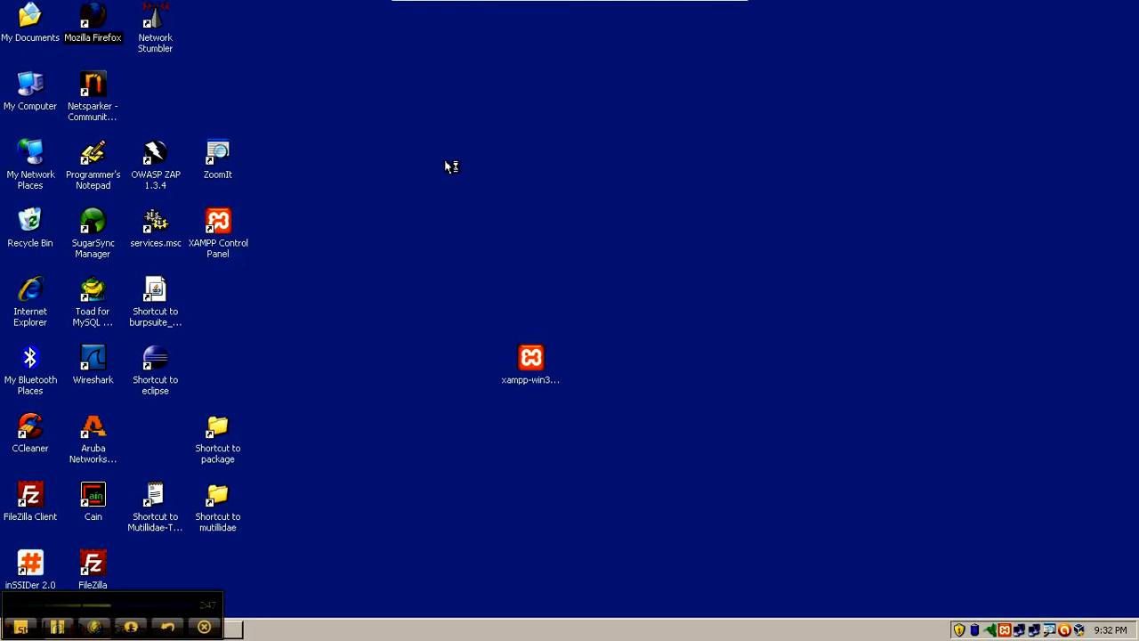
mouse_move(456, 277)
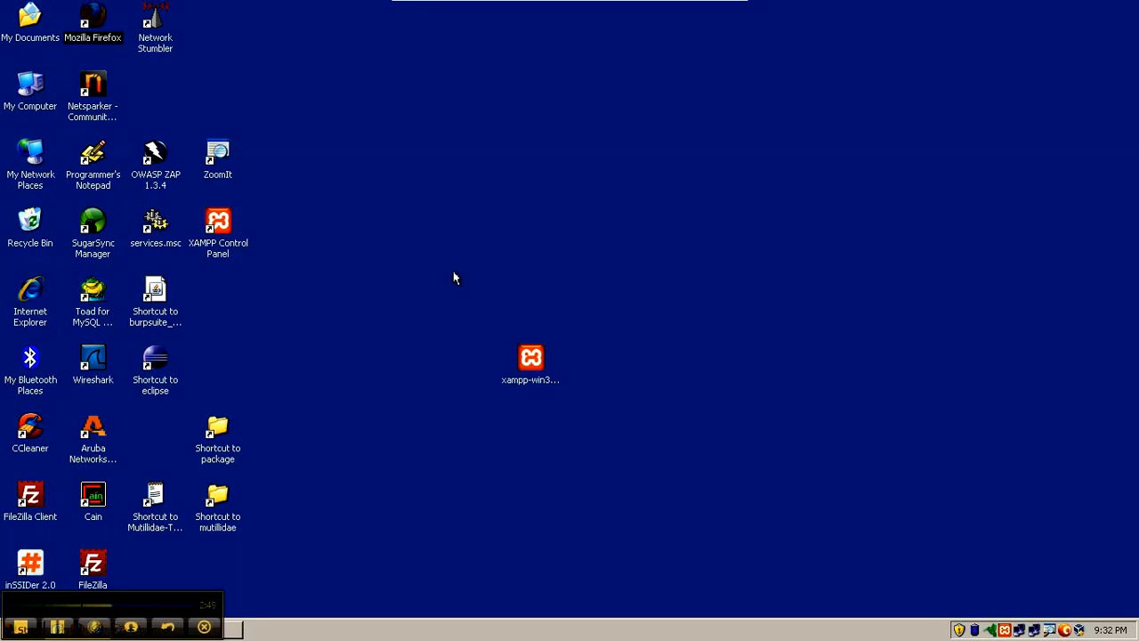
Step: Launch Firefox, search Google for 'mutillidae' and open the Irongeek.com Mutillidae result
double_click(88, 19)
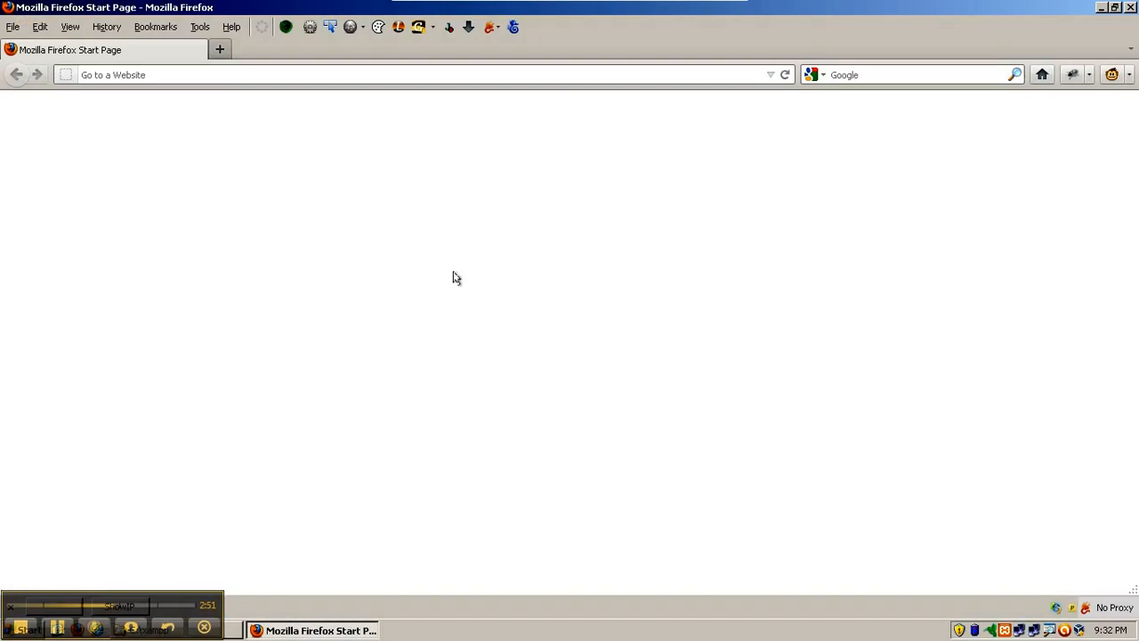
text(mutillidae)
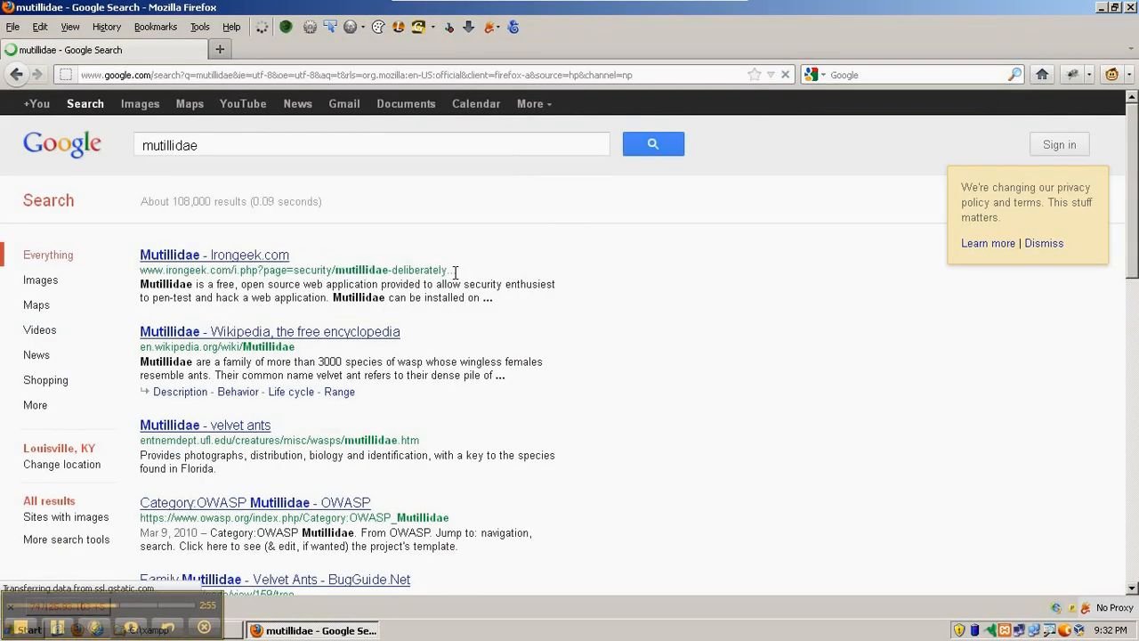
click(231, 256)
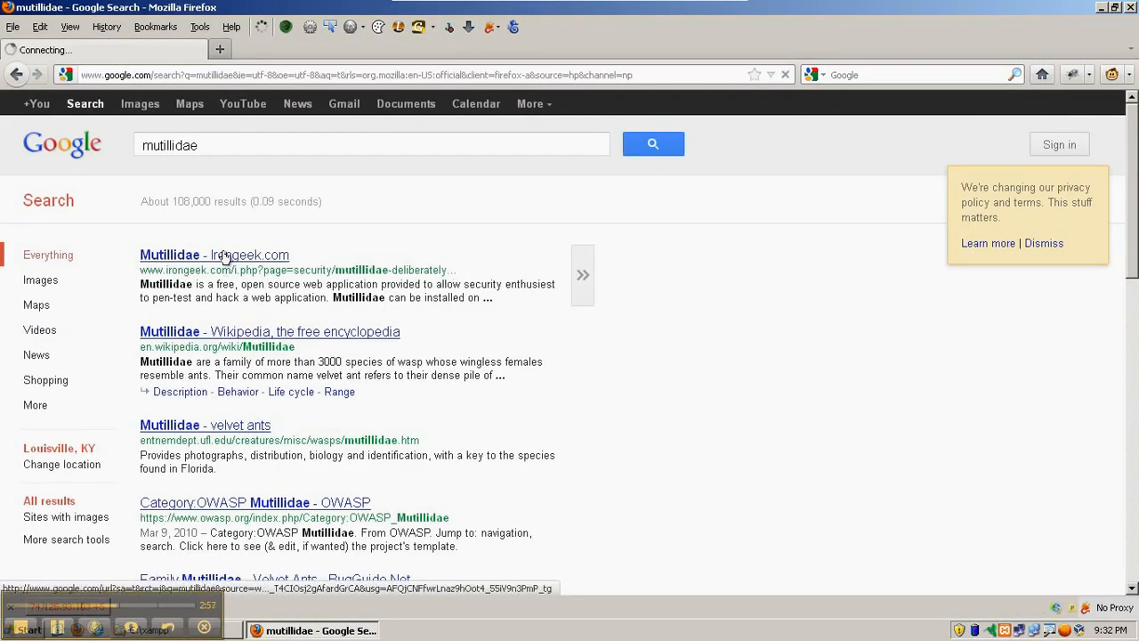
click(214, 257)
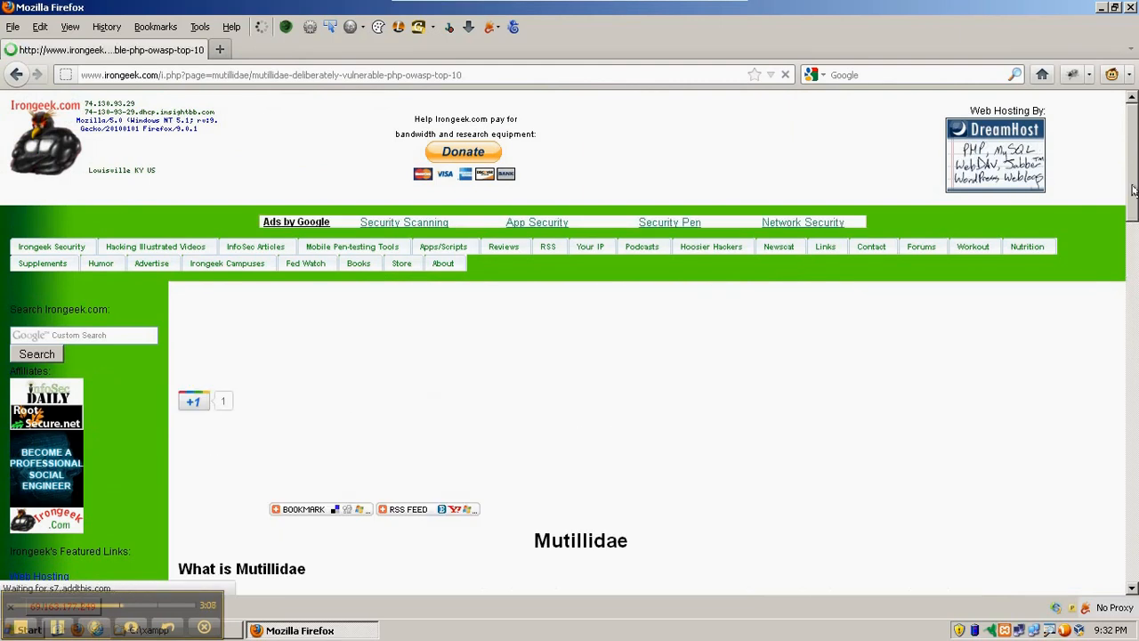
Step: Browse the Irongeek Mutillidae page and follow the latest-version download link to SourceForge
scroll(down, 3)
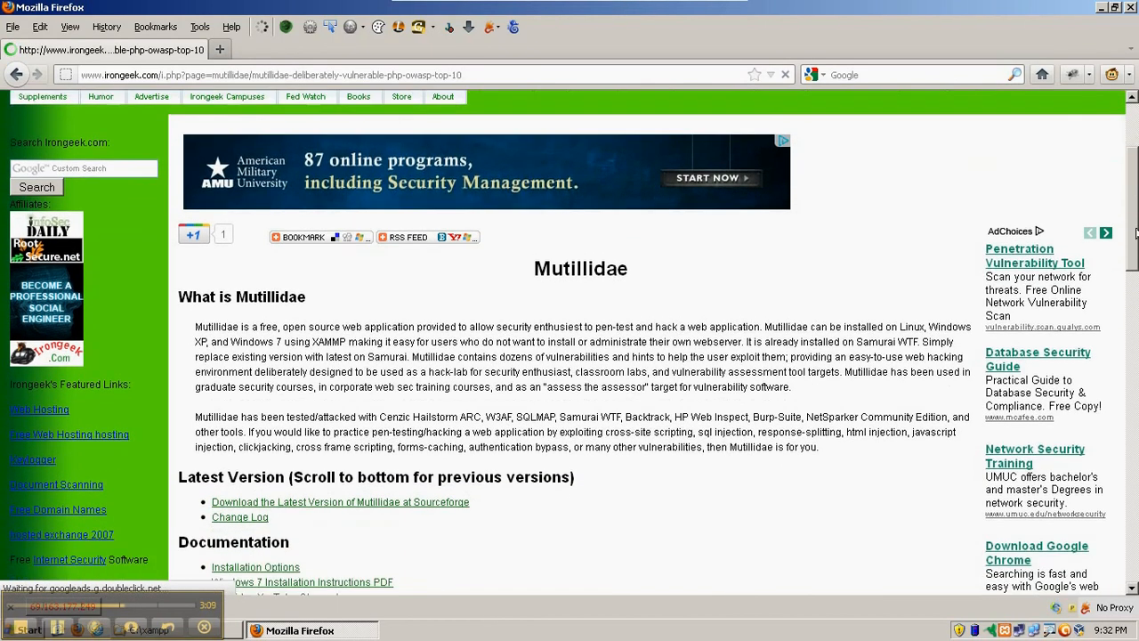
scroll(down, 3)
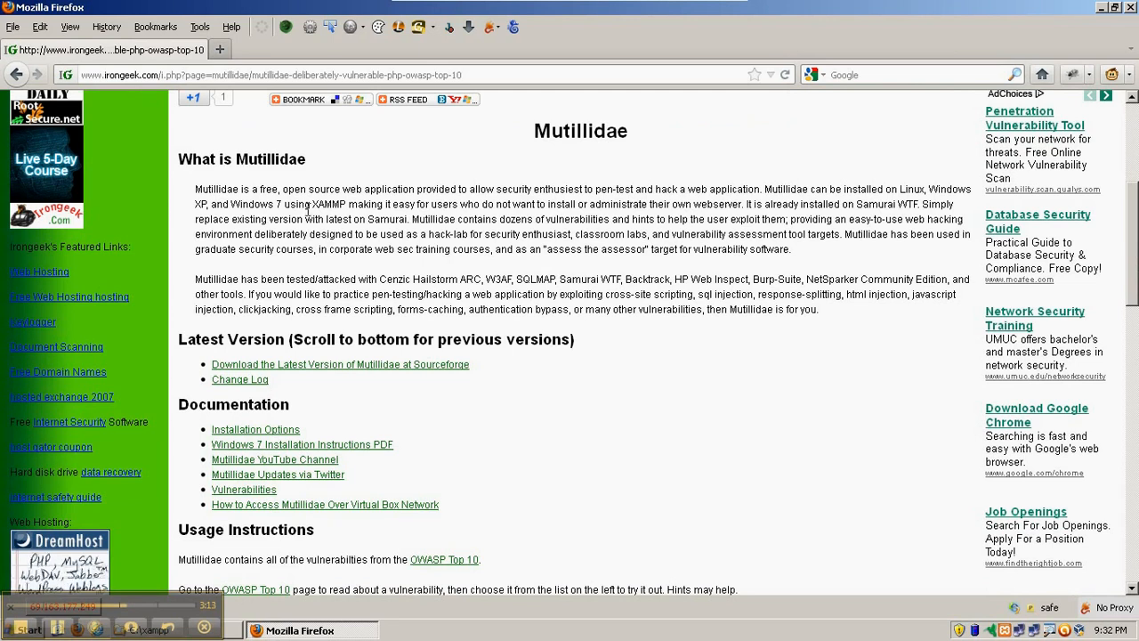
click(324, 504)
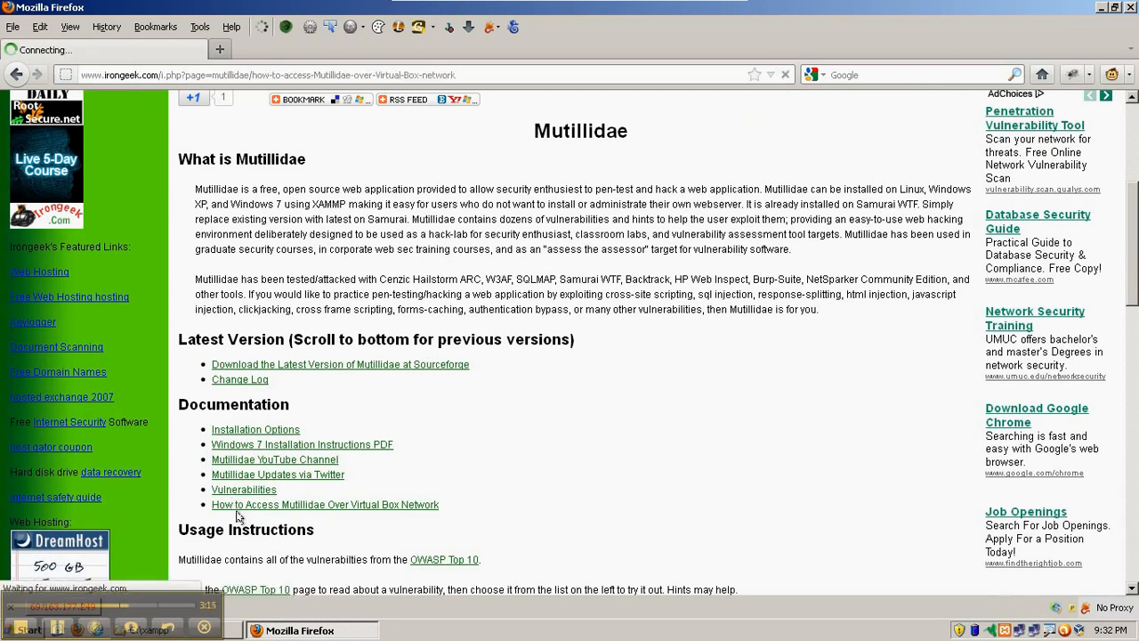
click(326, 504)
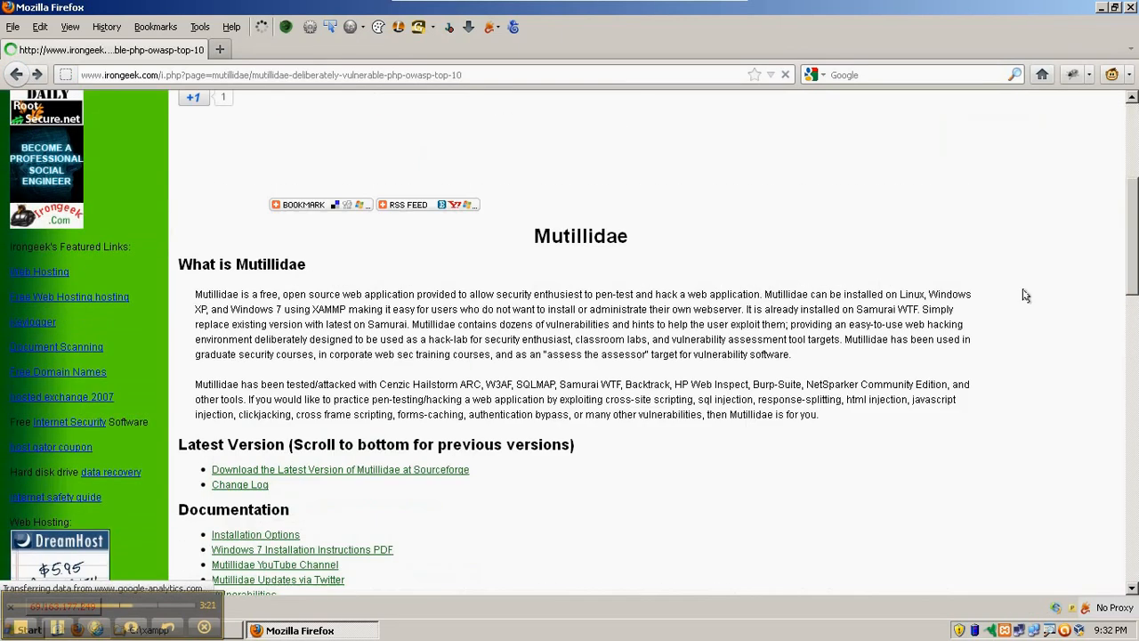
scroll(down, 3)
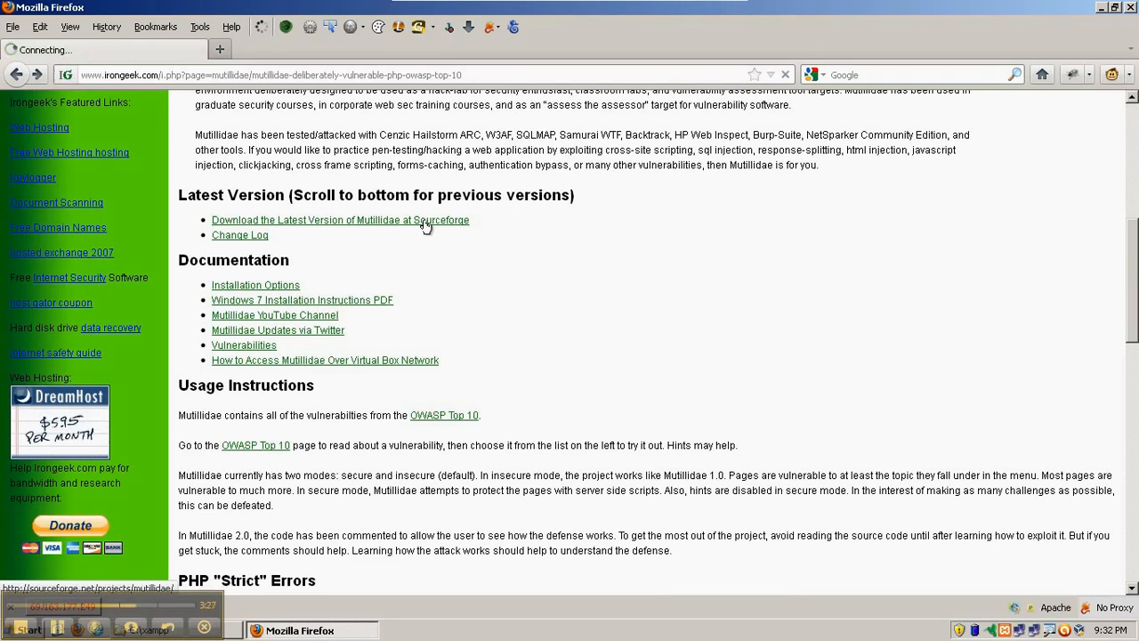
click(340, 220)
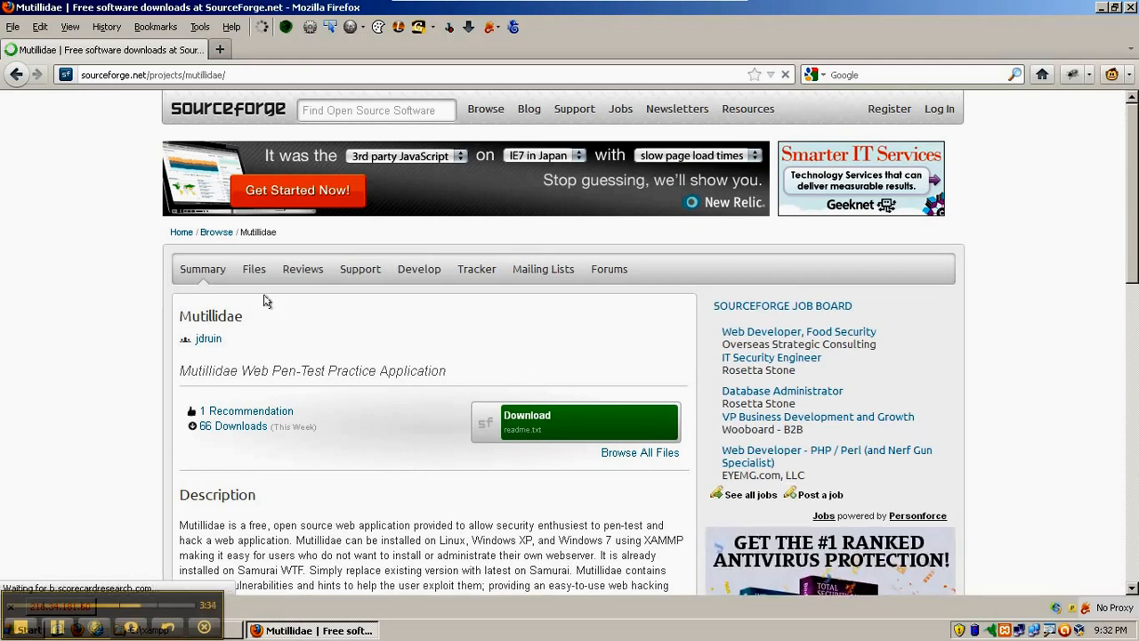
Step: Show the Mutillidae project's Files listing on SourceForge and enter the mutillidae-project folder
click(252, 268)
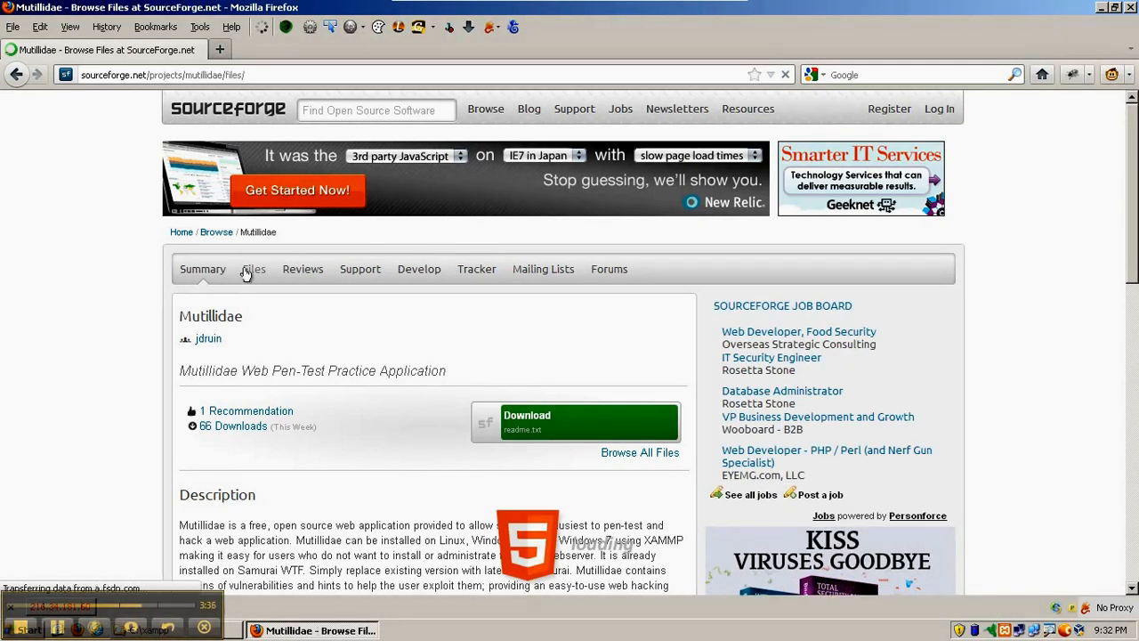
click(253, 269)
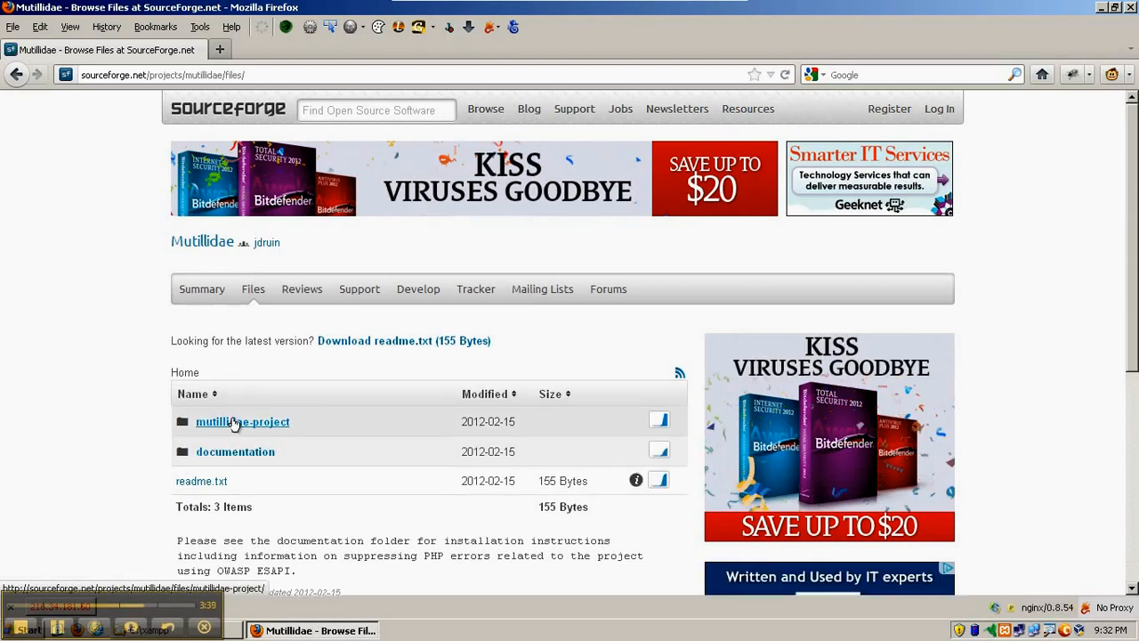
click(242, 422)
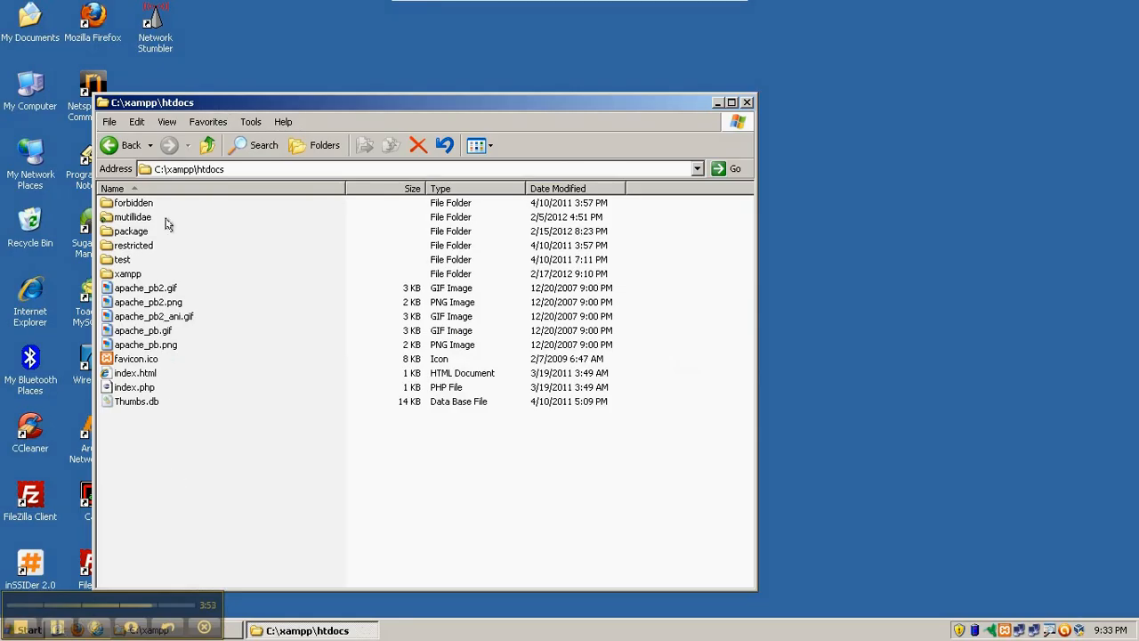
mouse_move(153, 220)
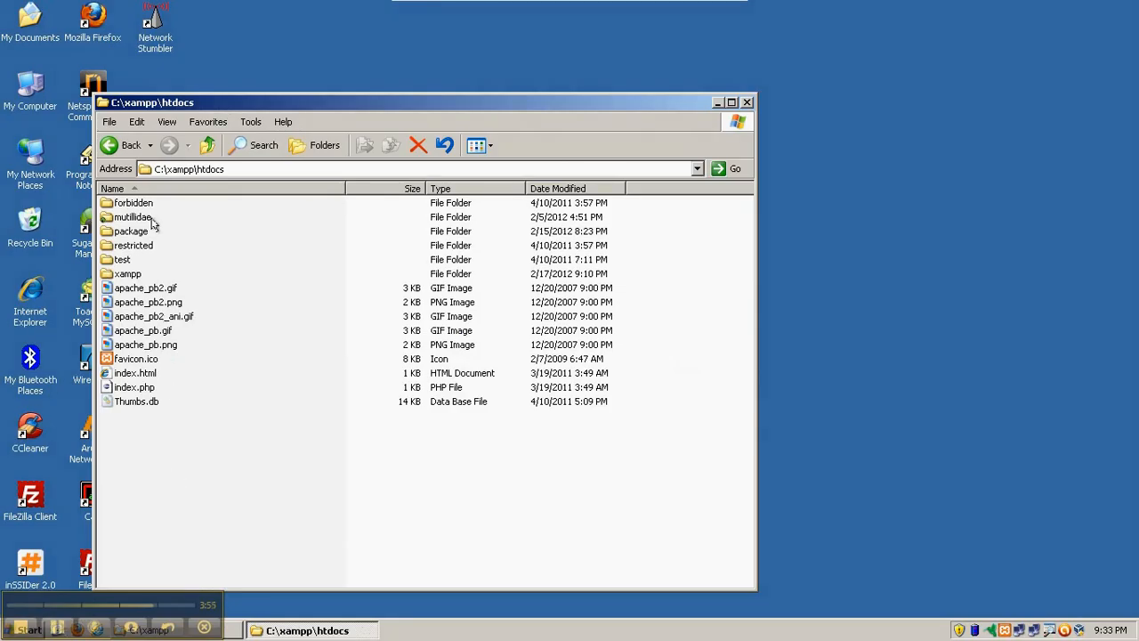
mouse_move(152, 224)
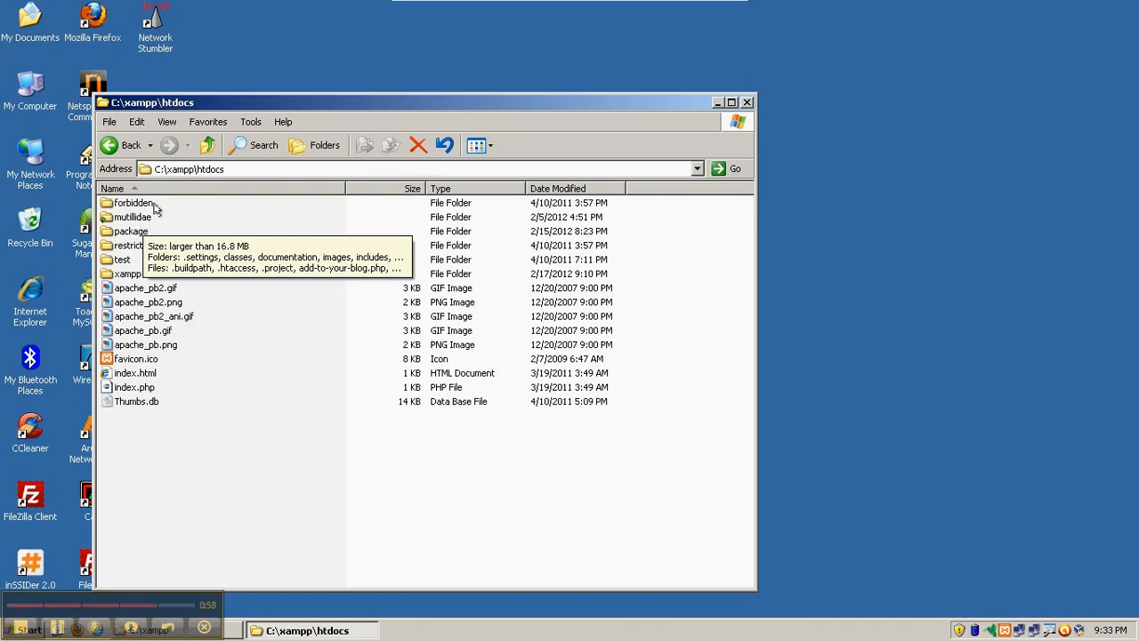
mouse_move(206, 174)
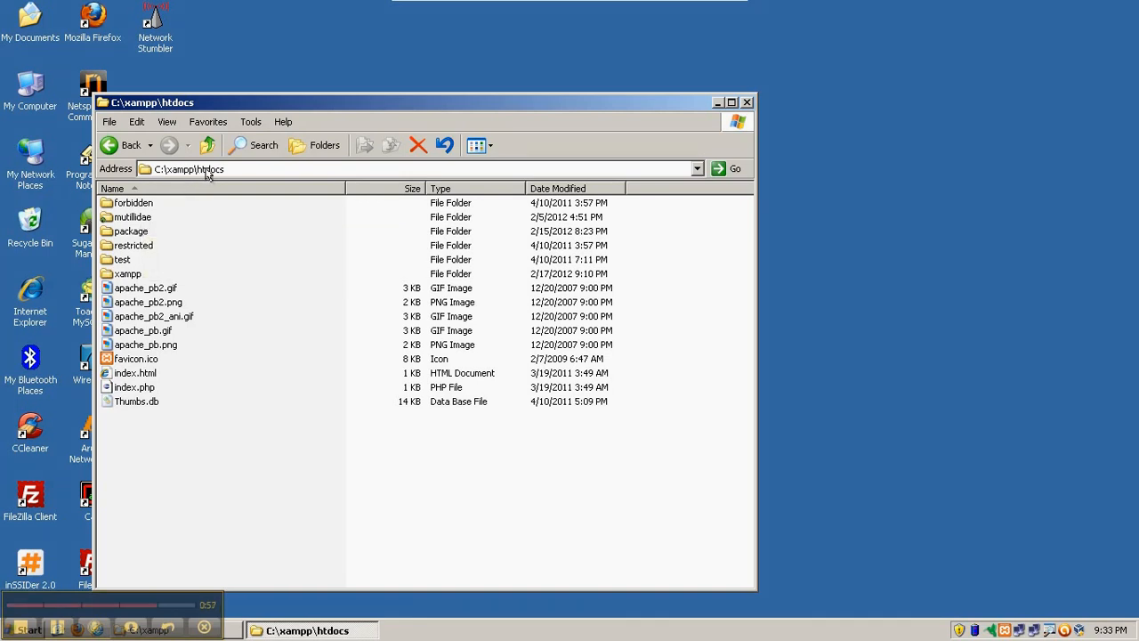
mouse_move(200, 480)
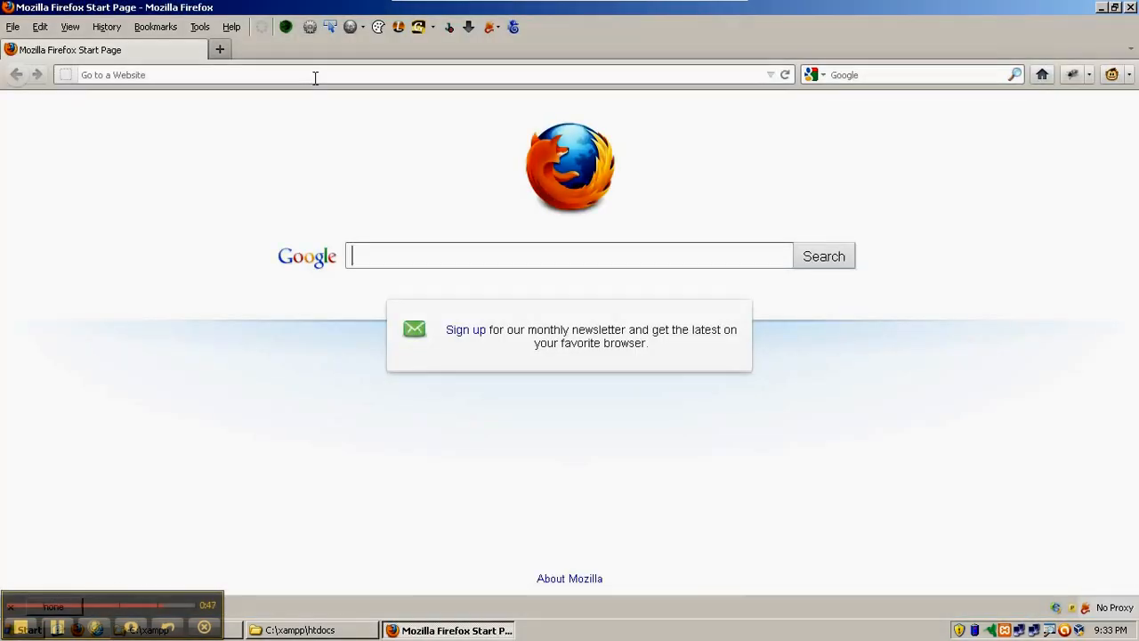
Step: Enter localhost/mutillidae in the address bar to load the Mutillidae home page
text(localhost/mut)
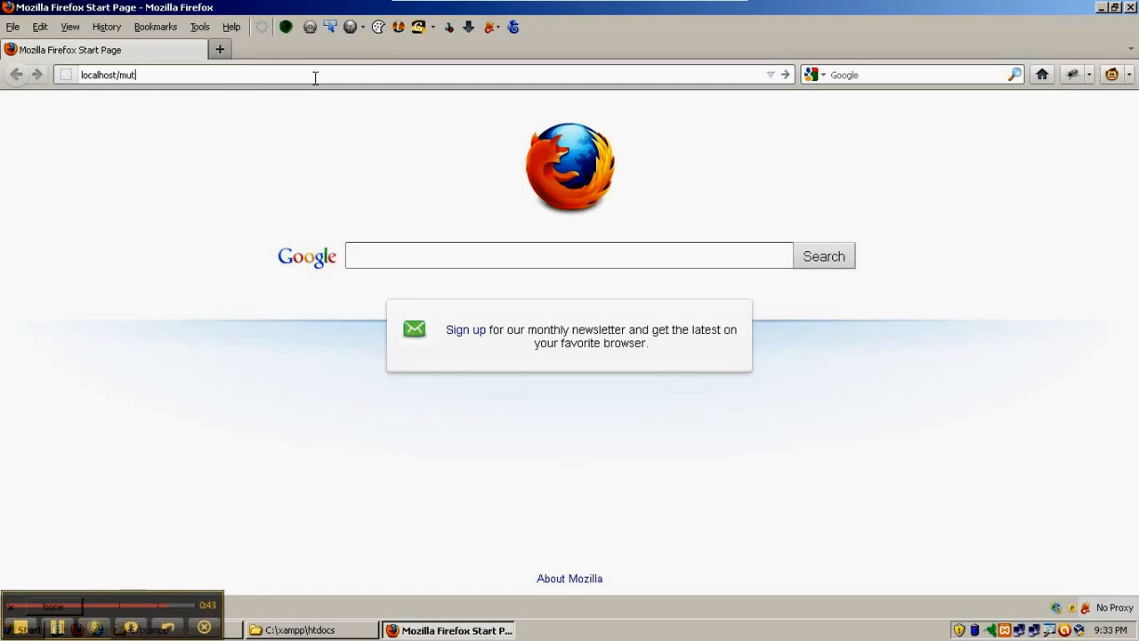
text(illidae/)
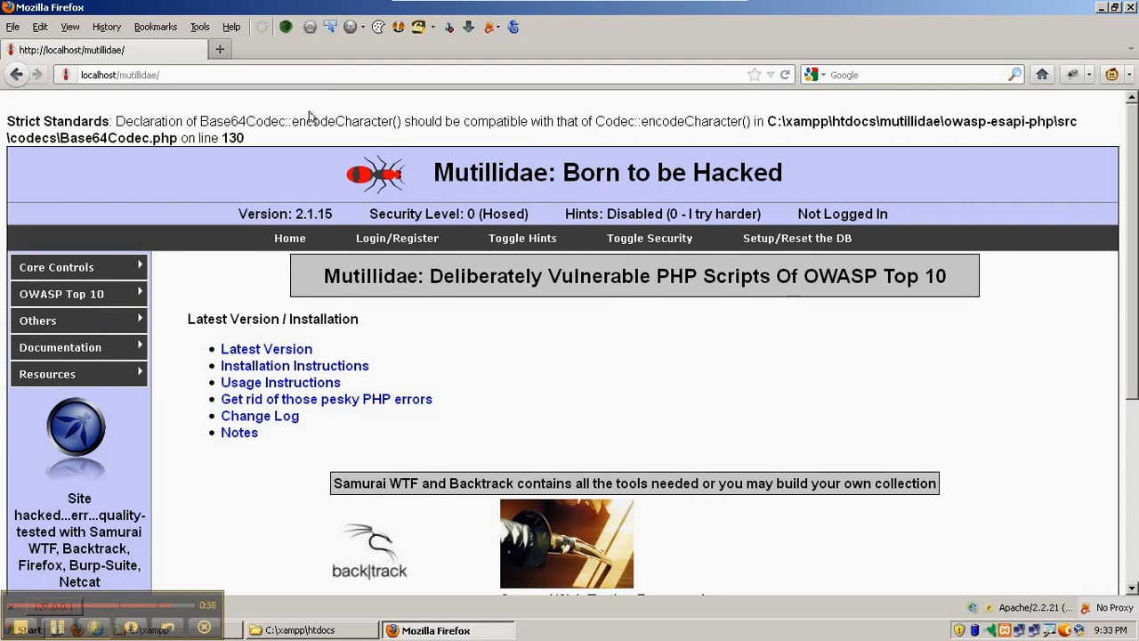
mouse_move(276, 338)
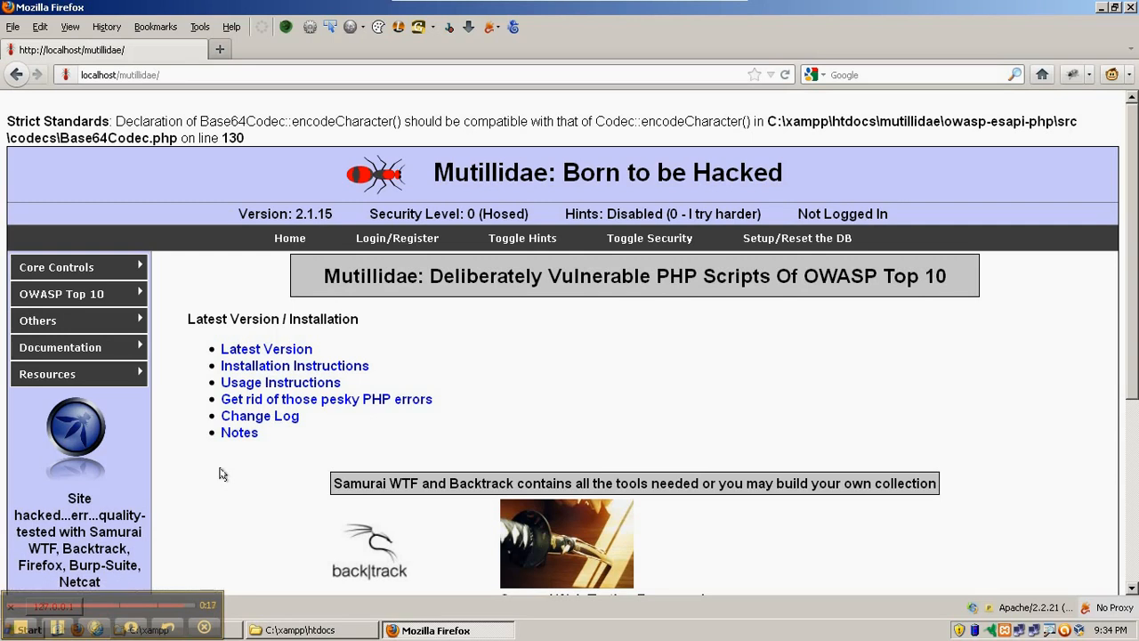
mouse_move(278, 403)
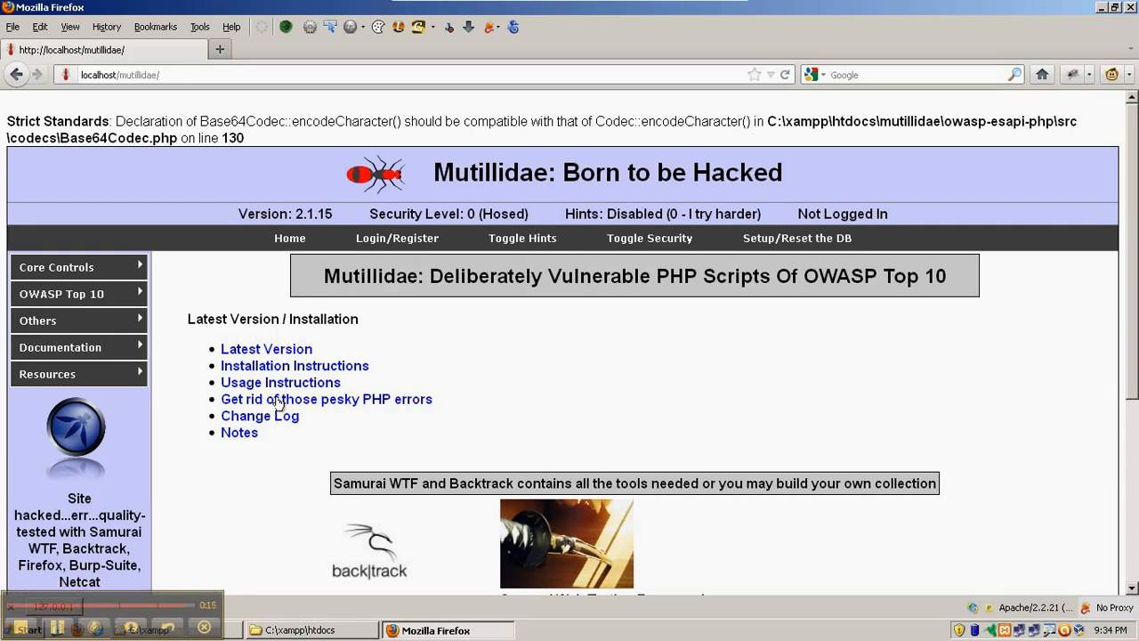
mouse_move(263, 417)
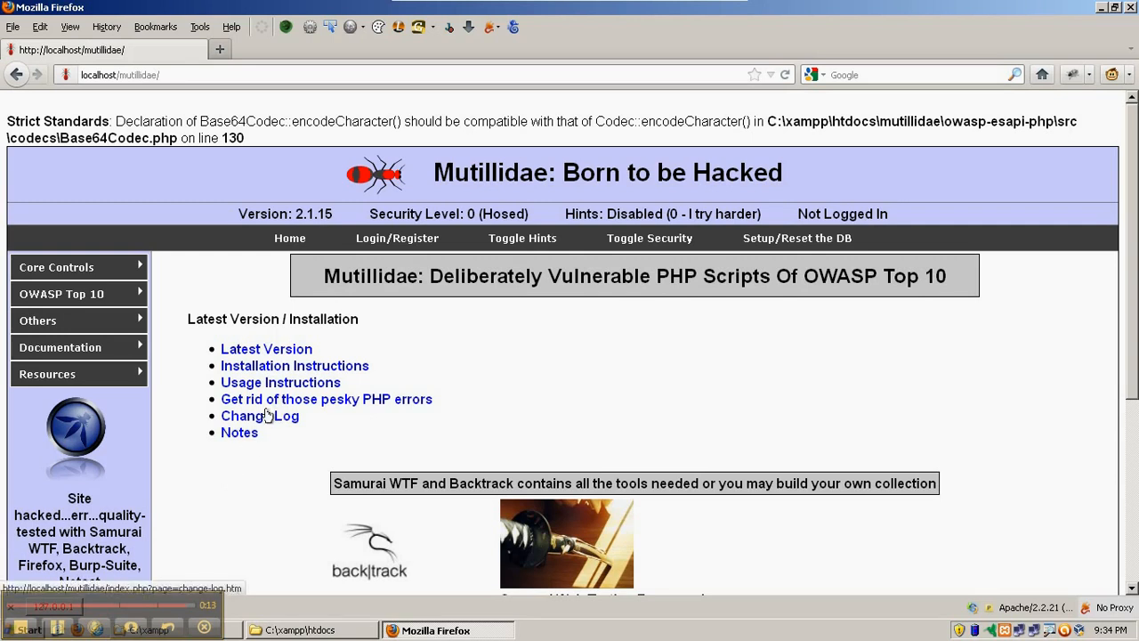